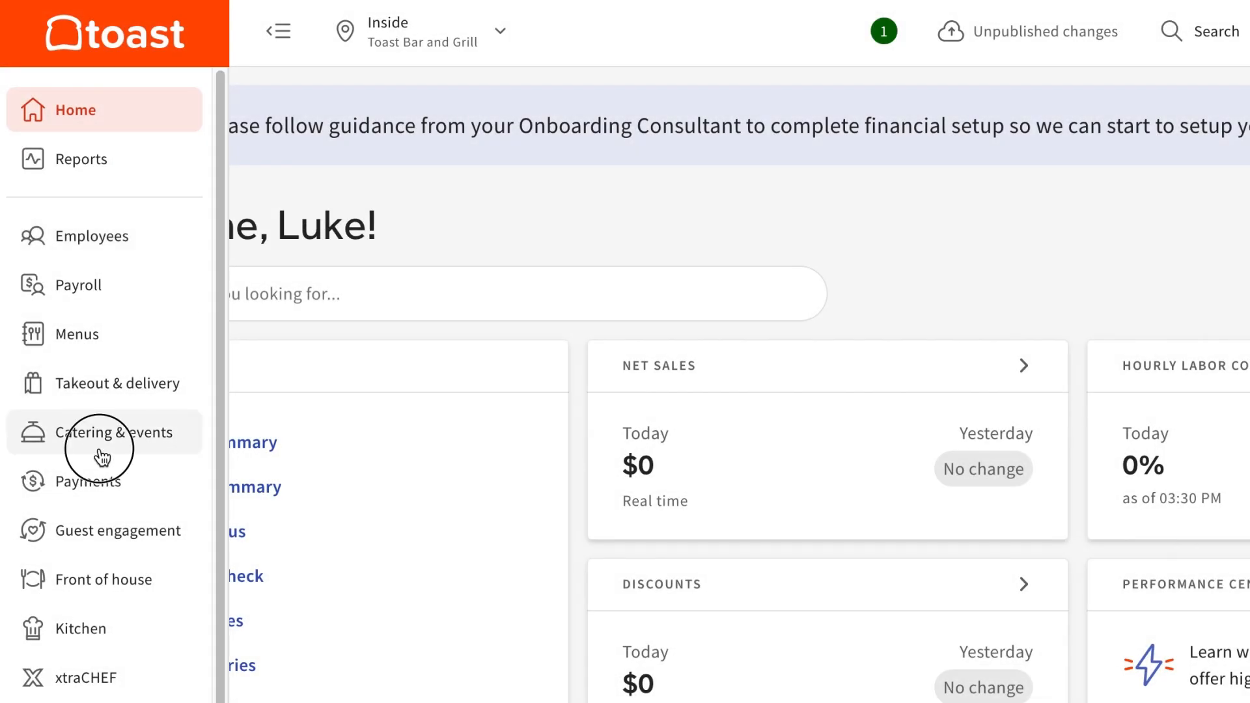
Step: Go to Catering & events and its Catering settings to see the BEO forms list
click(120, 433)
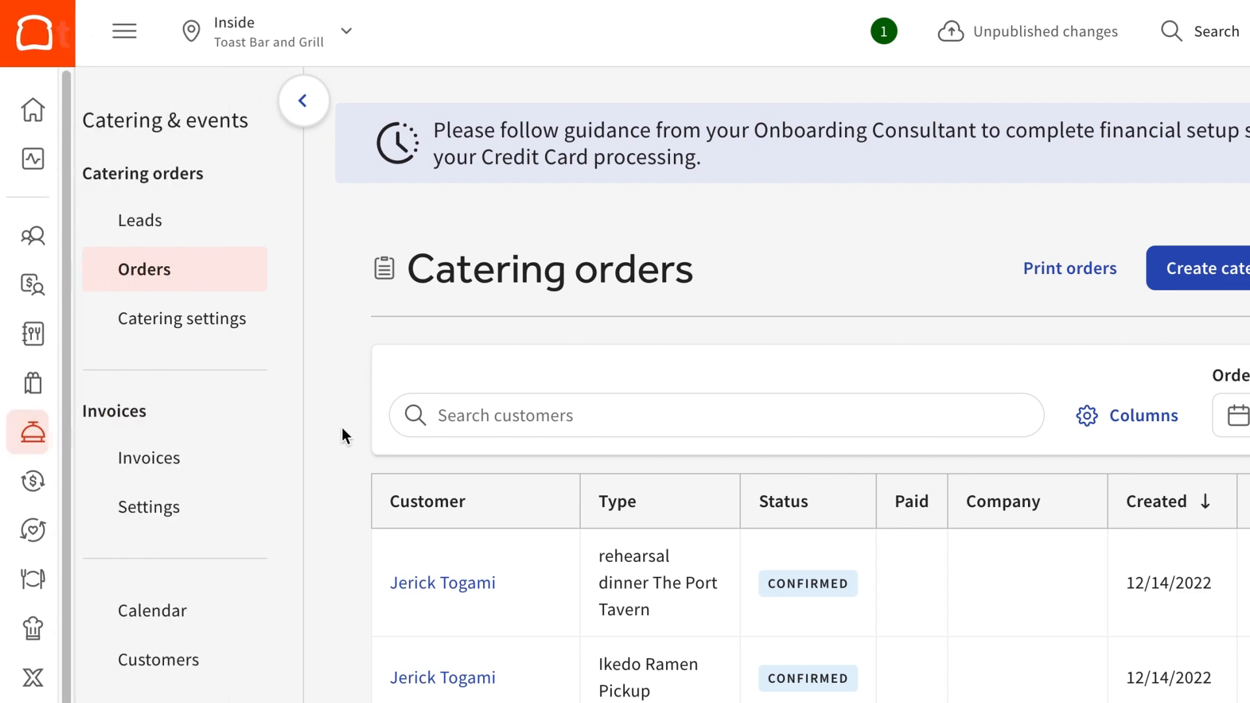
click(181, 317)
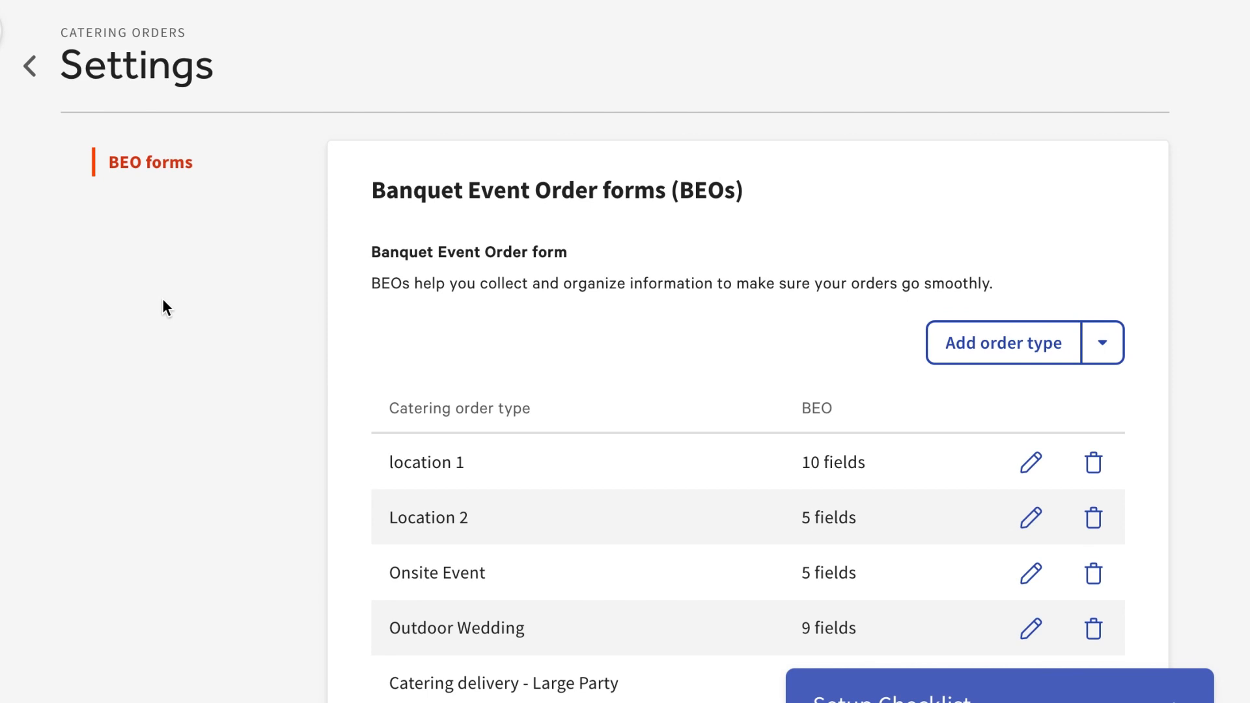
click(1102, 342)
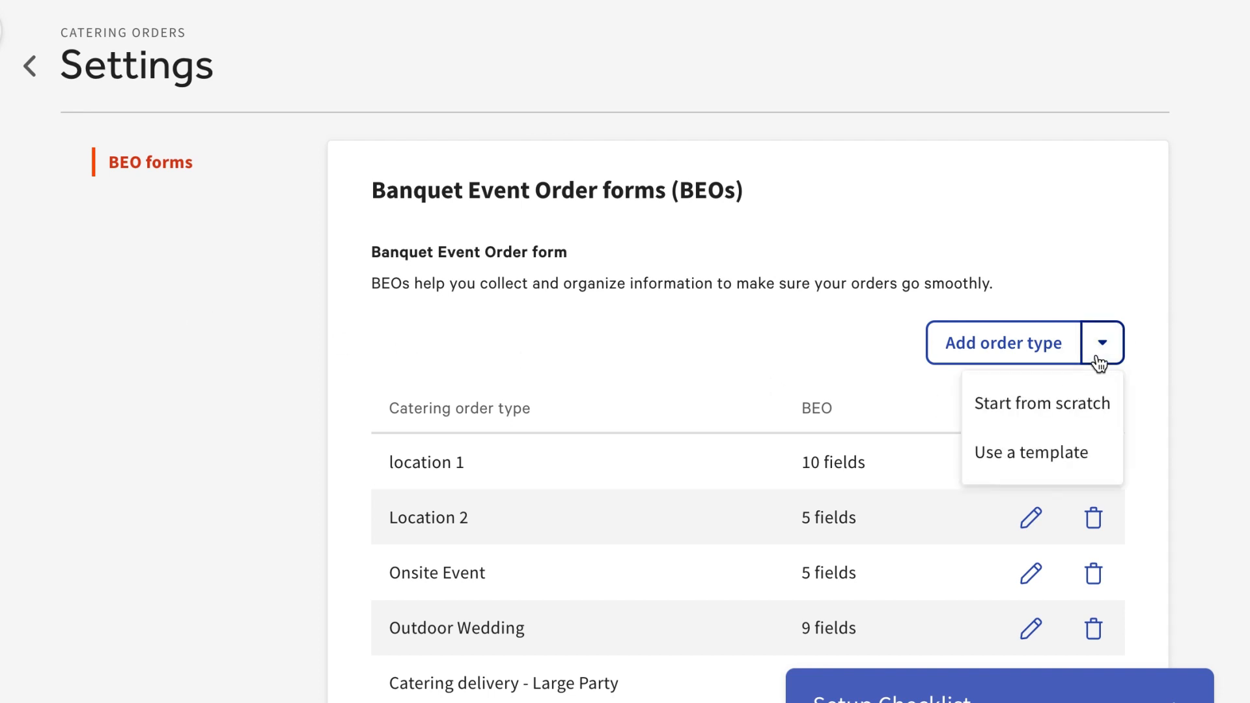
click(1031, 452)
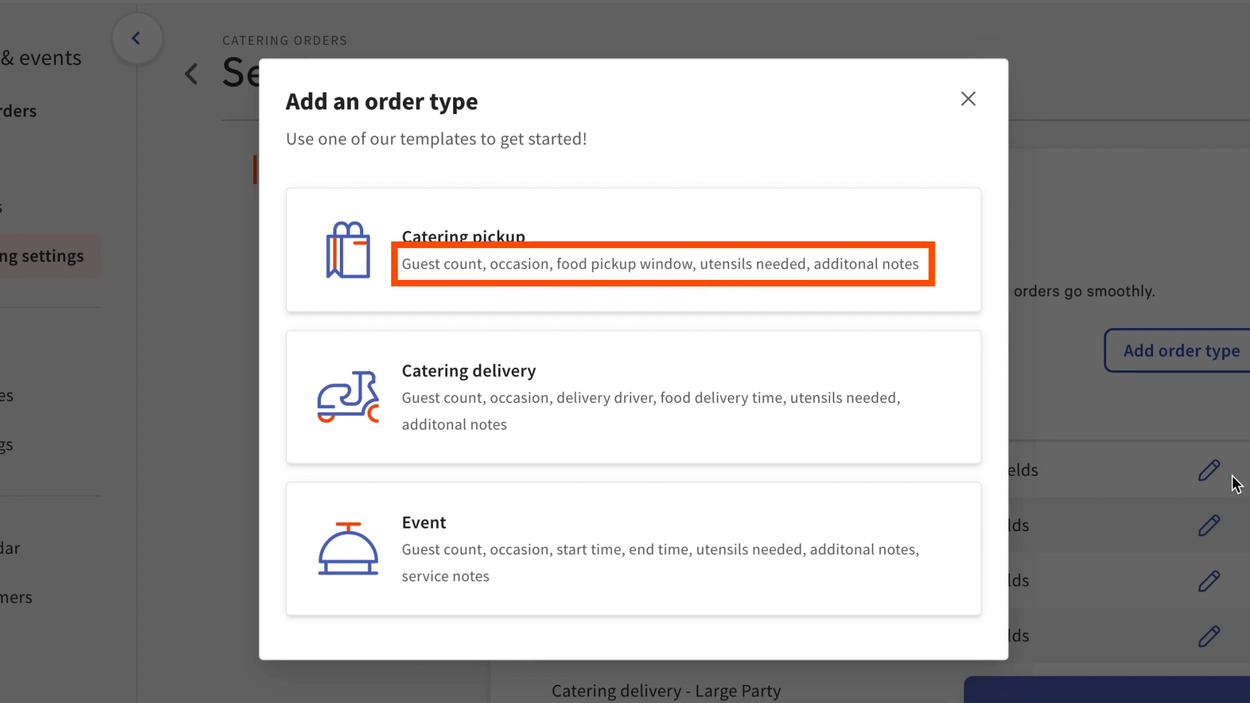
mouse_move(1172, 435)
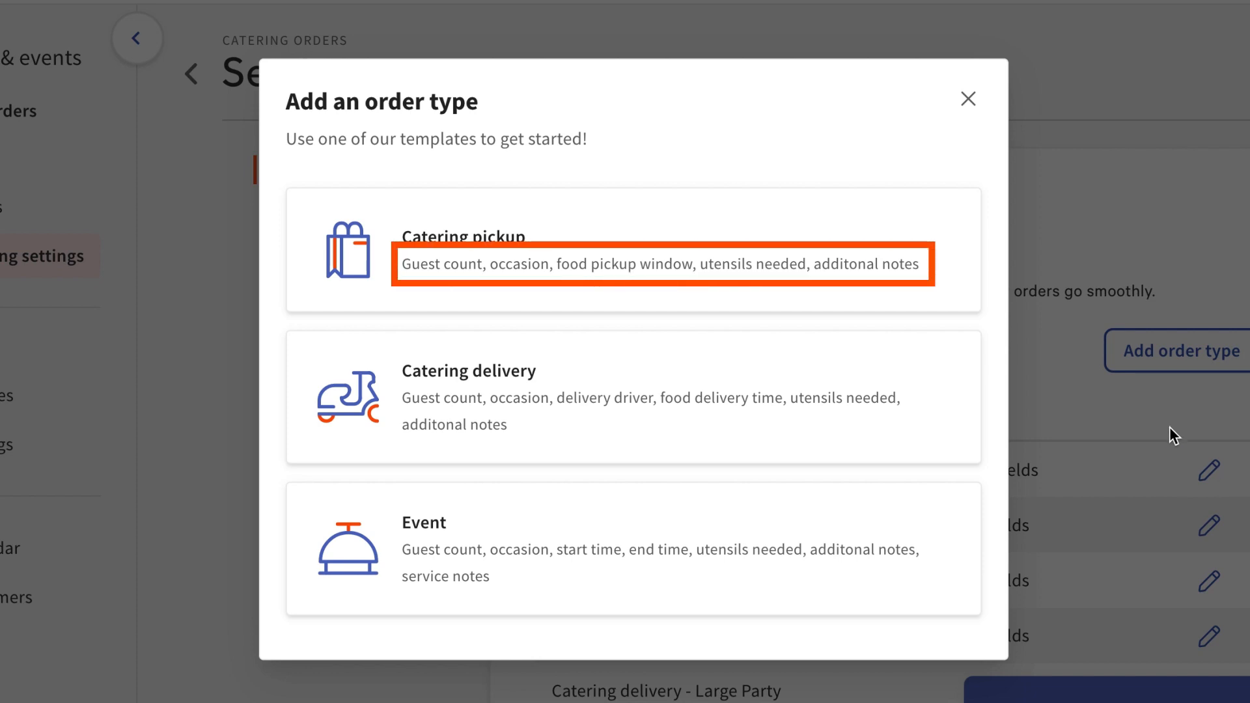
click(967, 99)
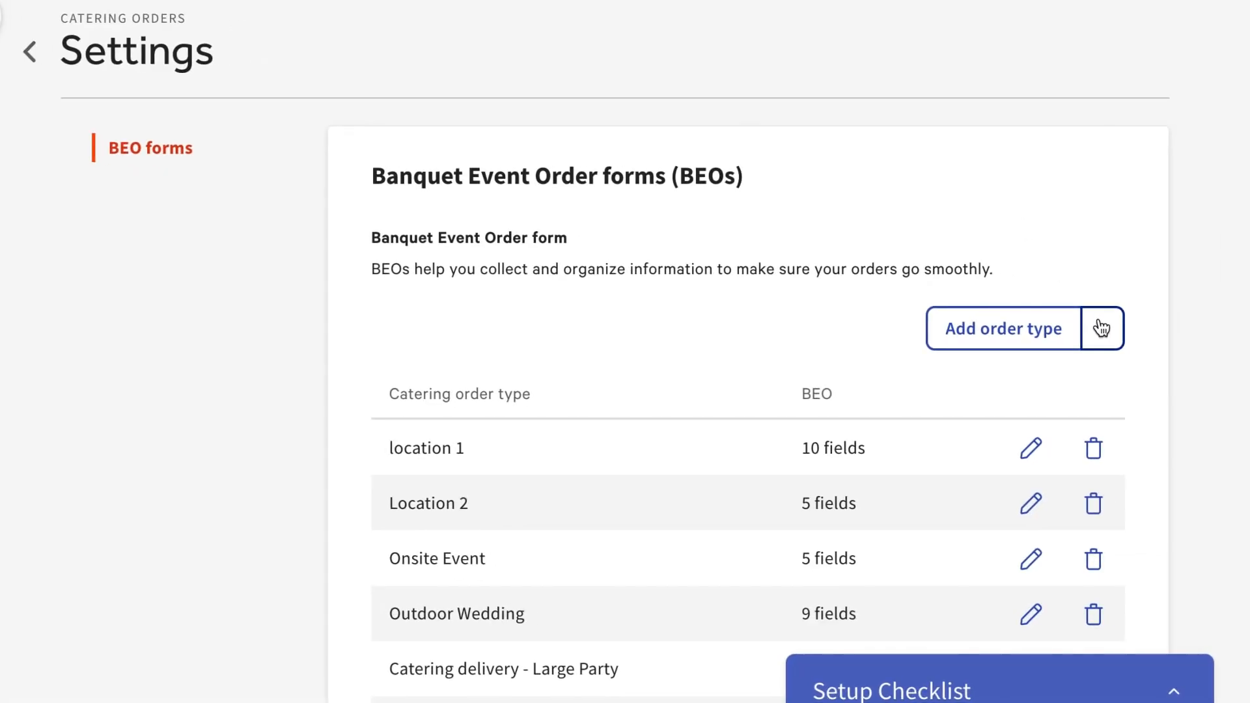
click(1103, 328)
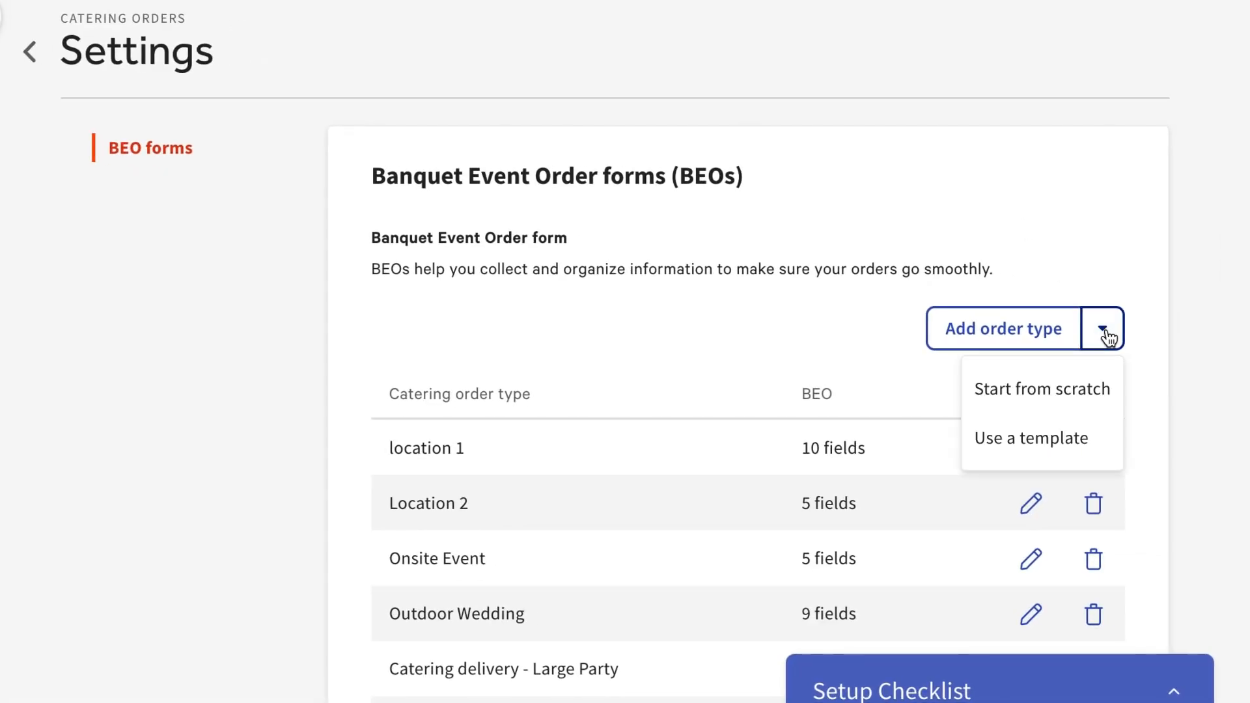
Step: Create an Outdoor Wedding order type from scratch and add a Clean up Time field to its BEO form
click(1042, 389)
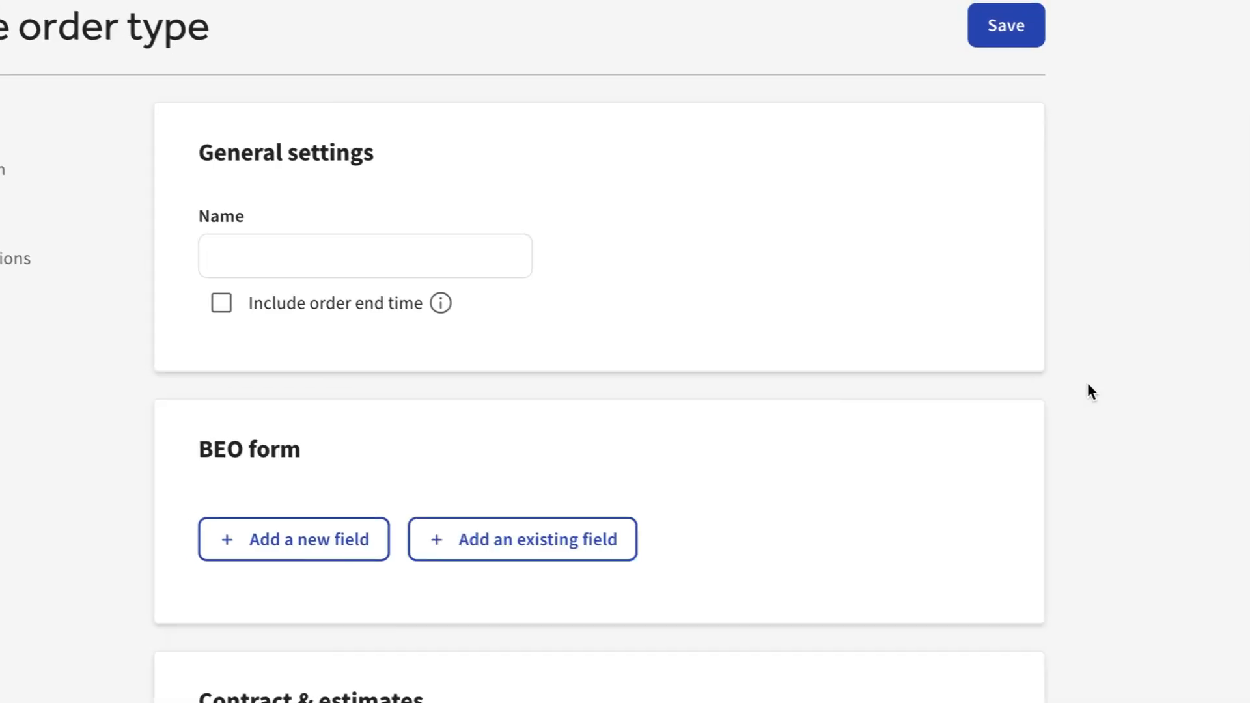
text(Outdoor Wedding)
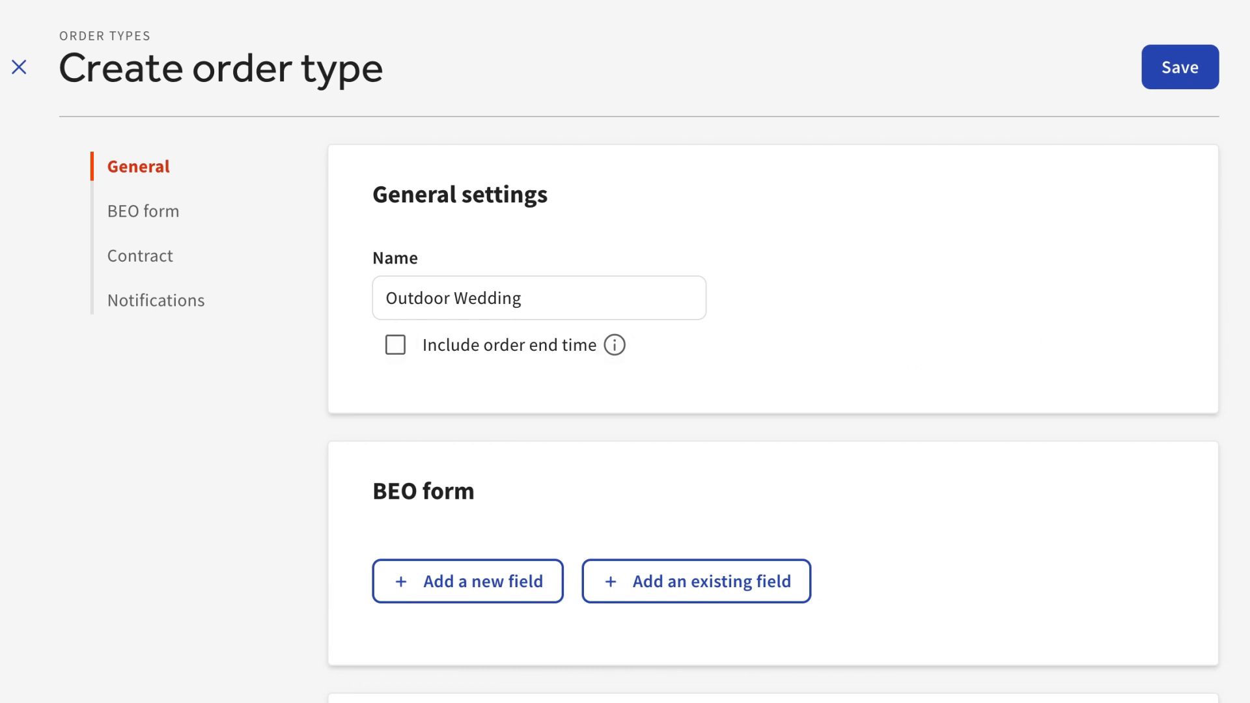
click(143, 210)
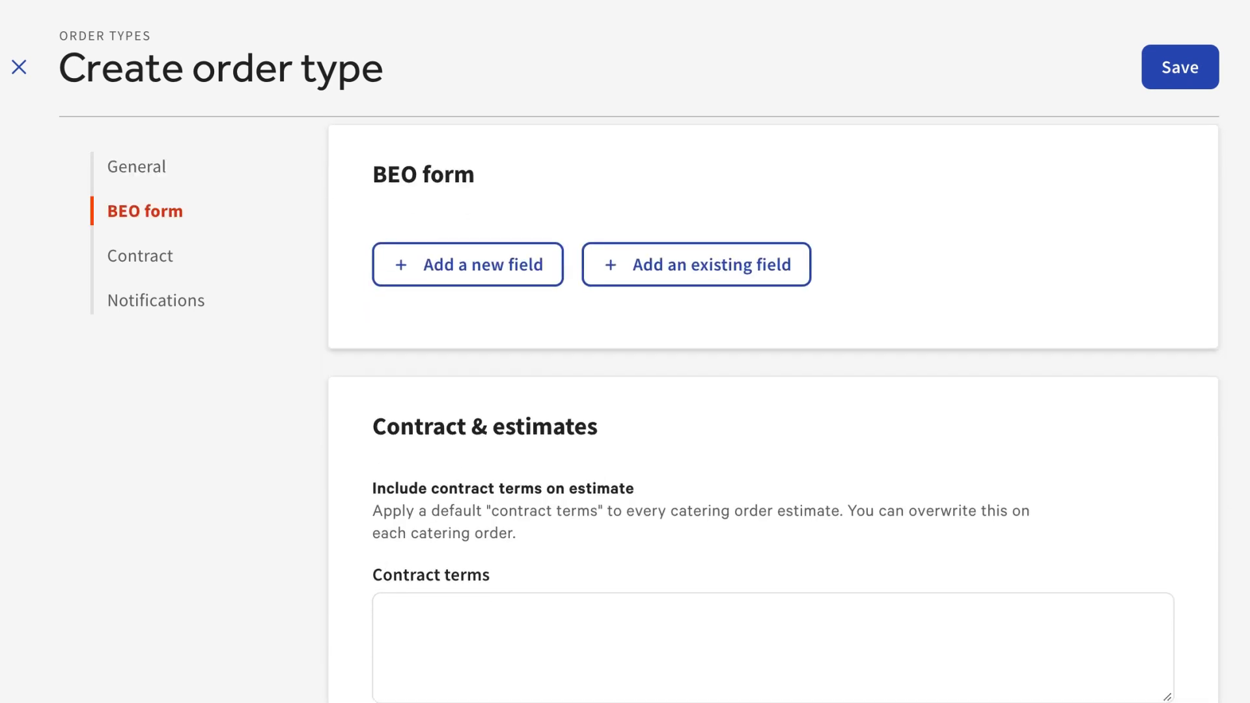
mouse_move(885, 250)
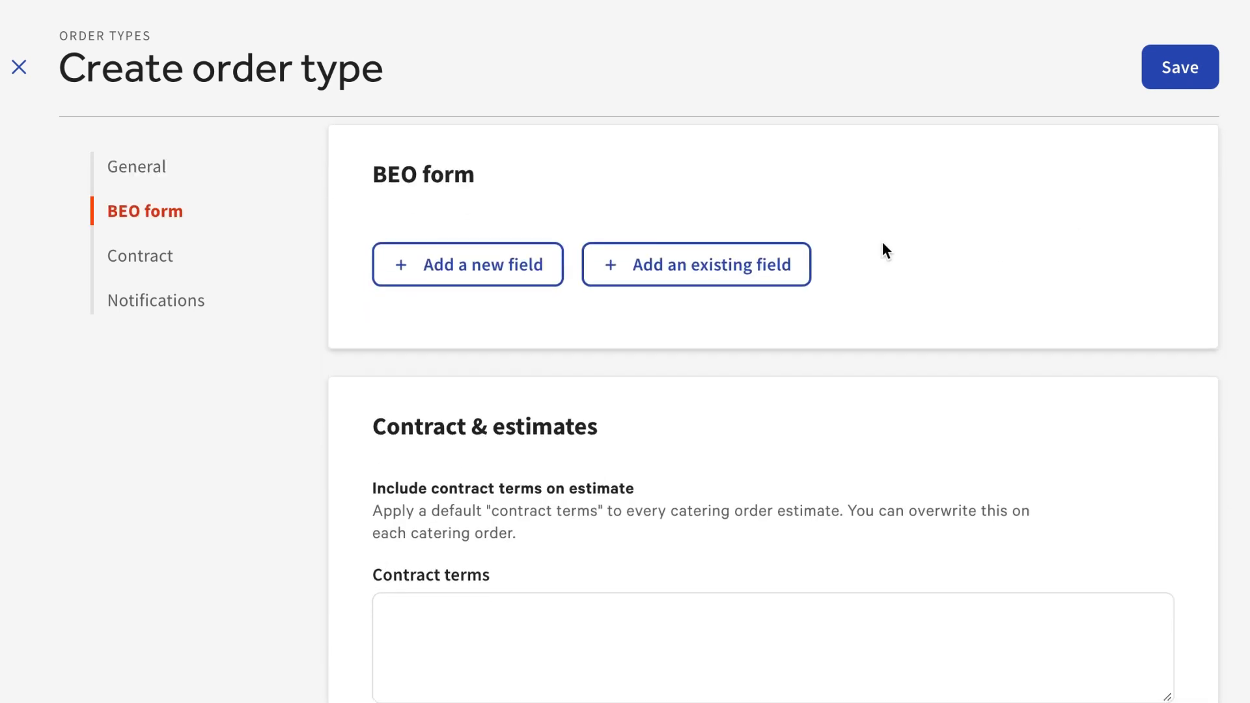
click(694, 264)
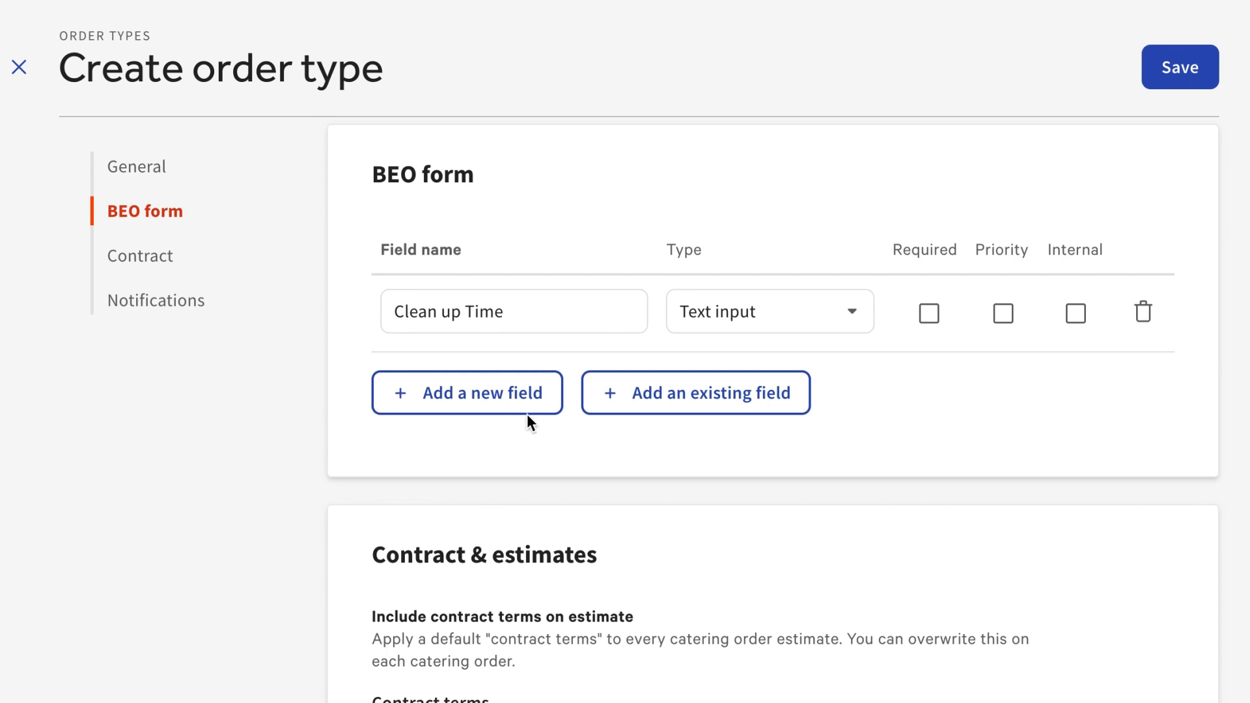
Step: Add a Start time field of type Time, leave it not required or internal, and move it to the top
click(468, 392)
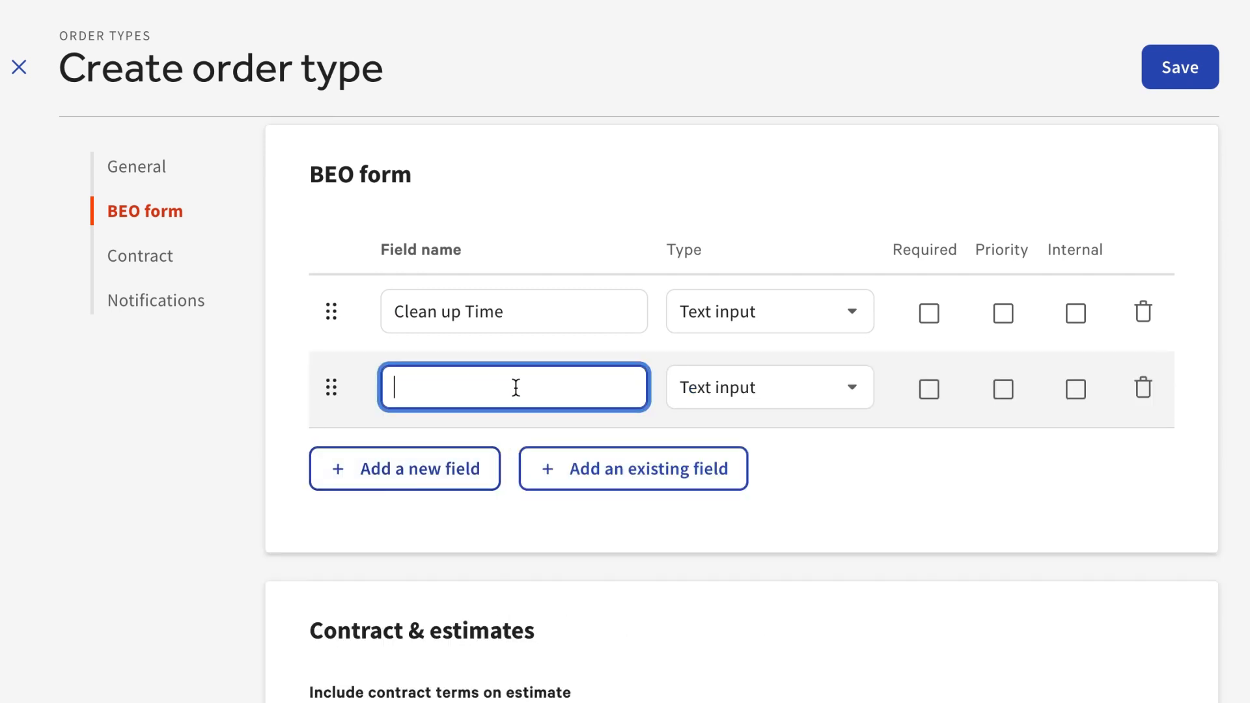
text(Start time)
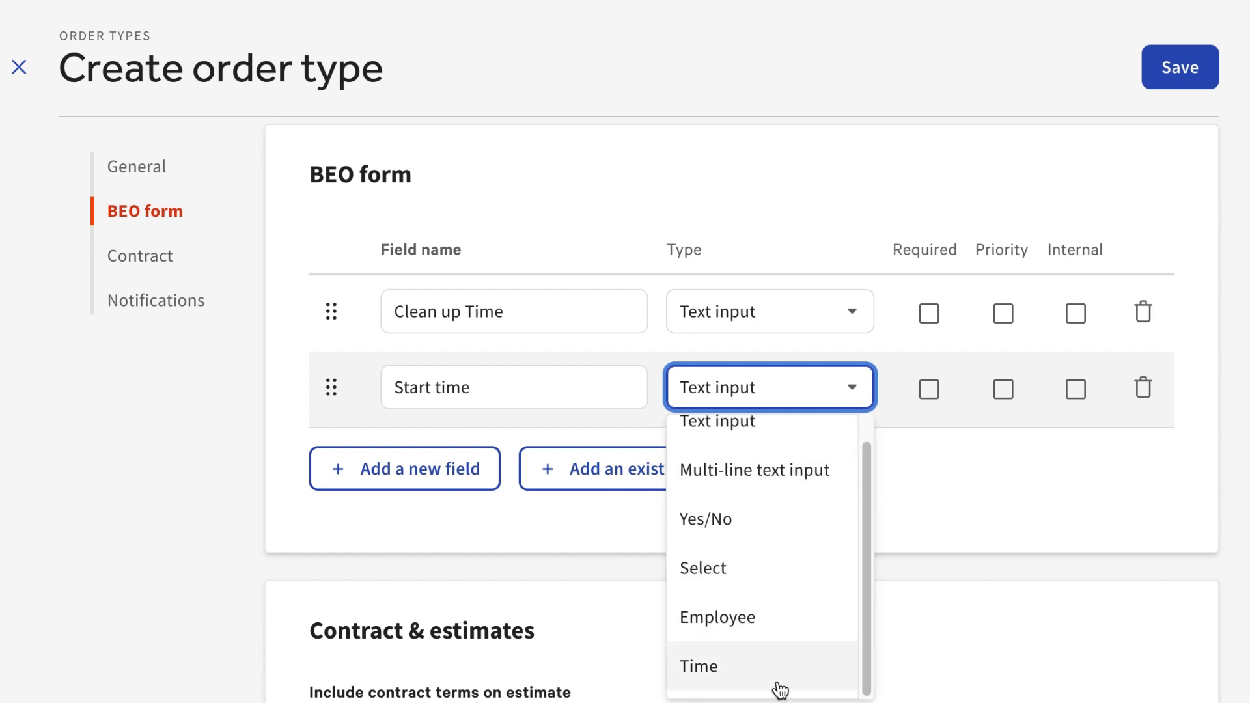
click(698, 666)
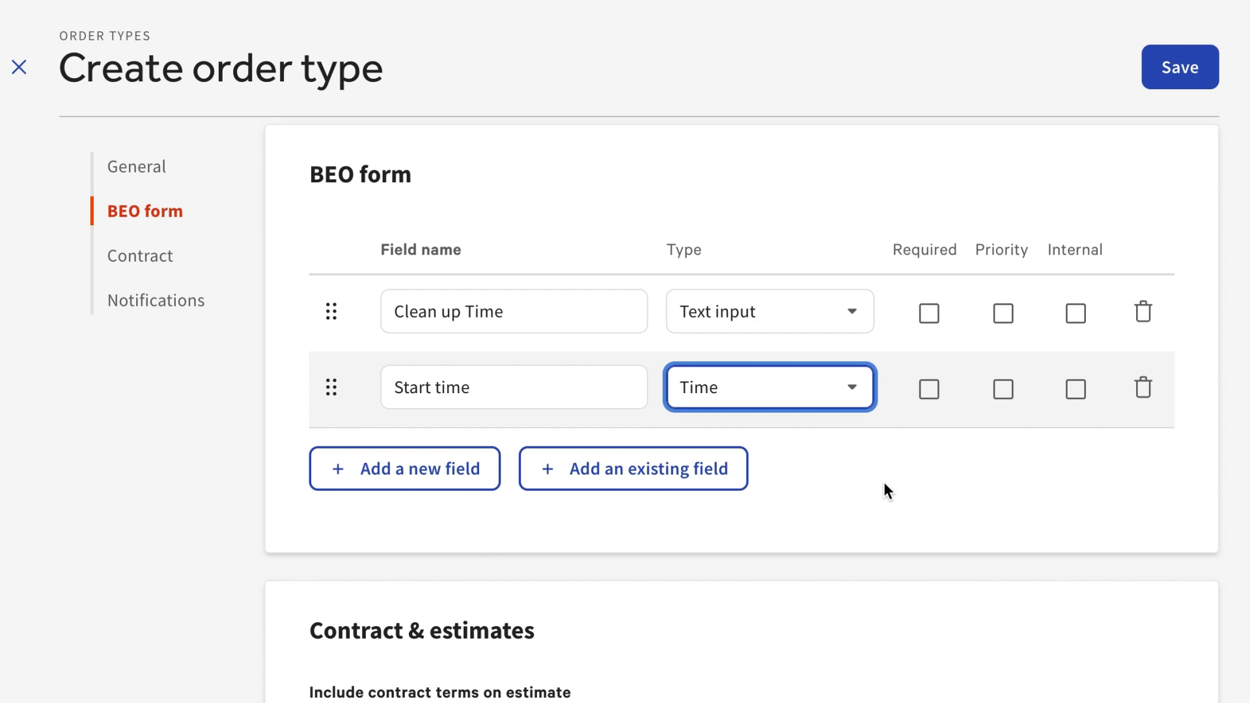
mouse_move(925, 422)
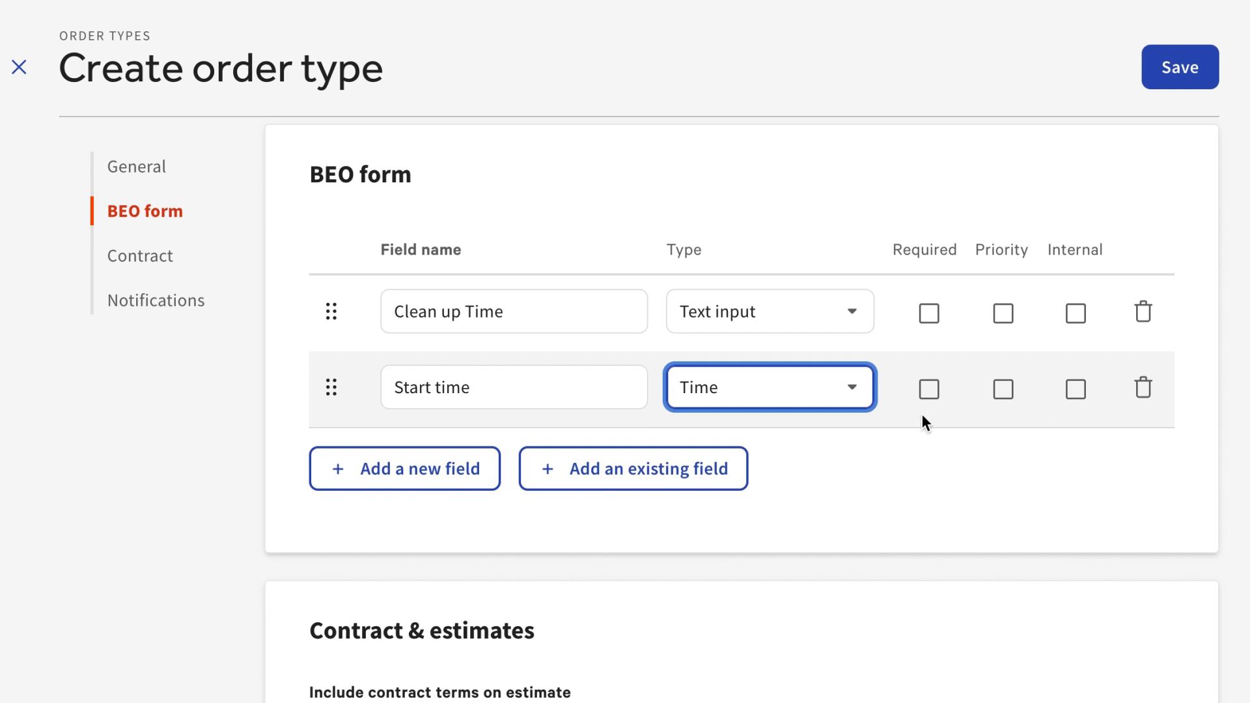
click(928, 390)
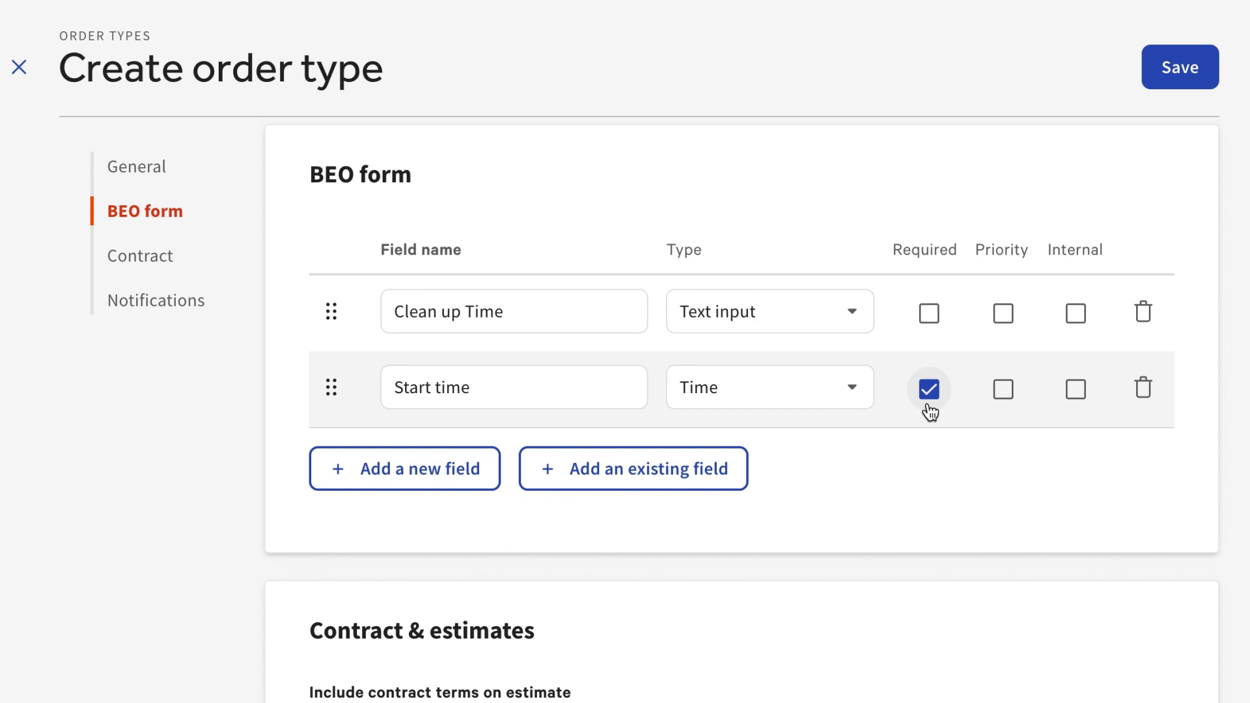
click(927, 390)
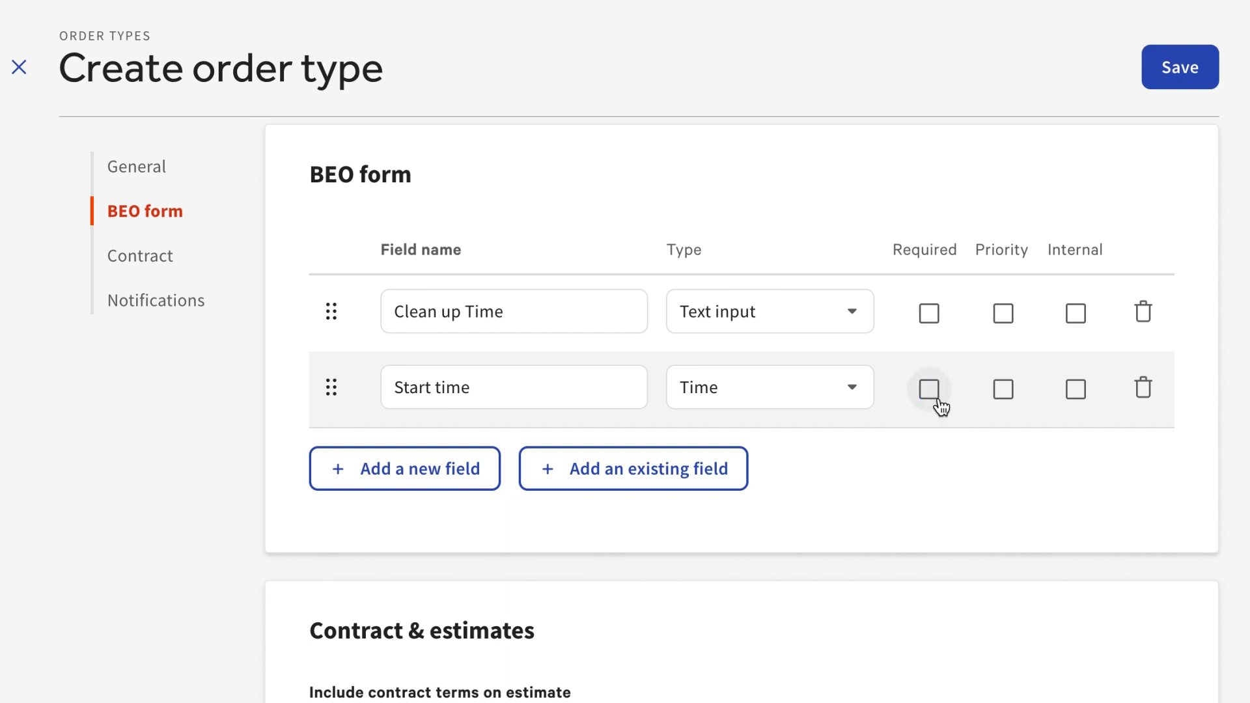
click(1003, 389)
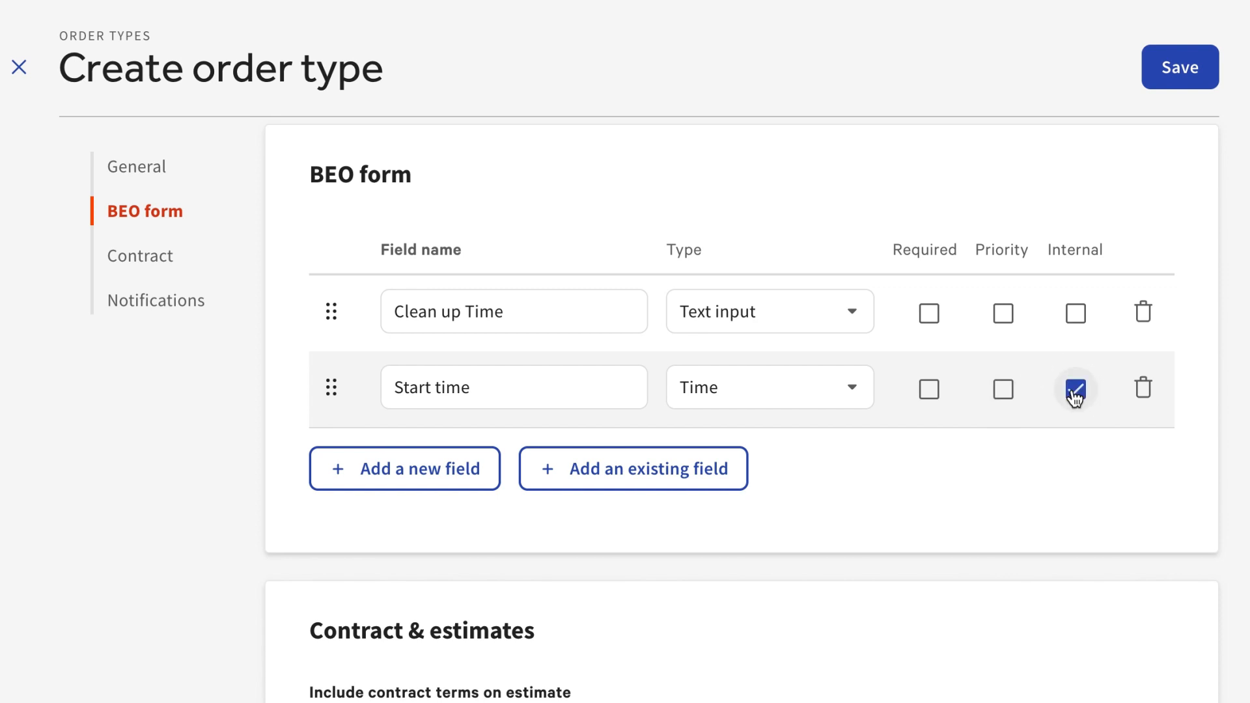
click(1074, 389)
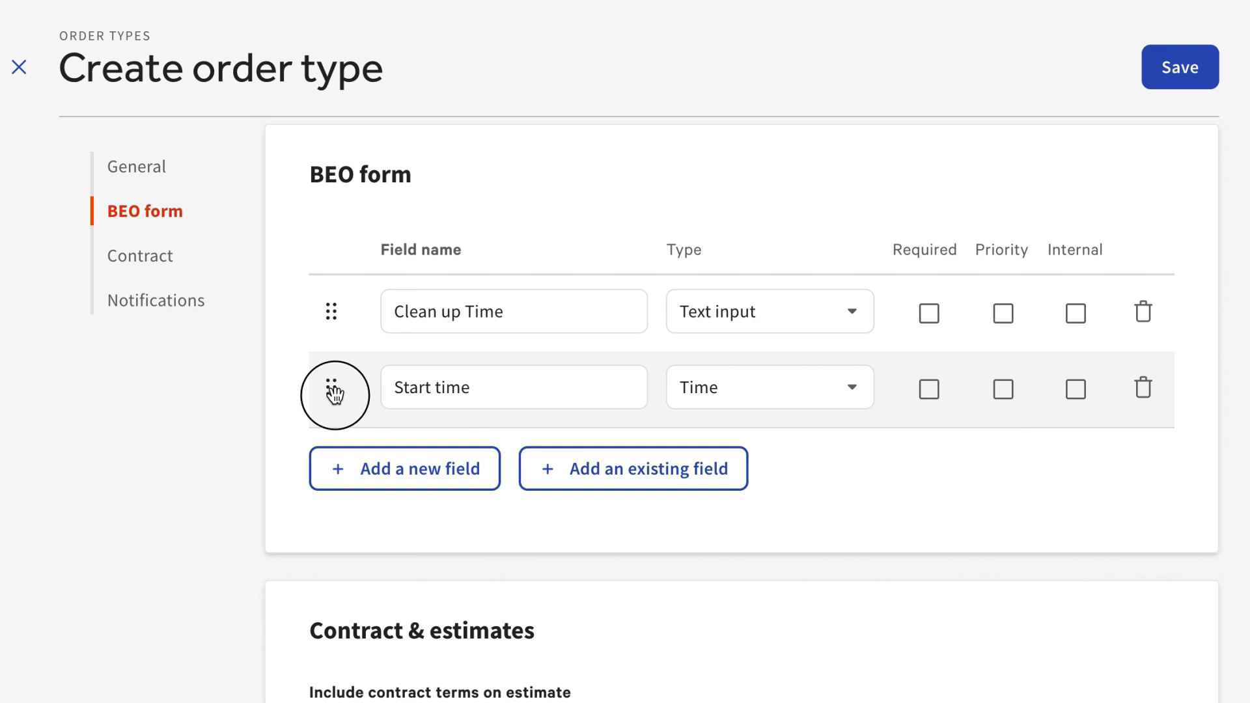
drag(331, 390, 331, 311)
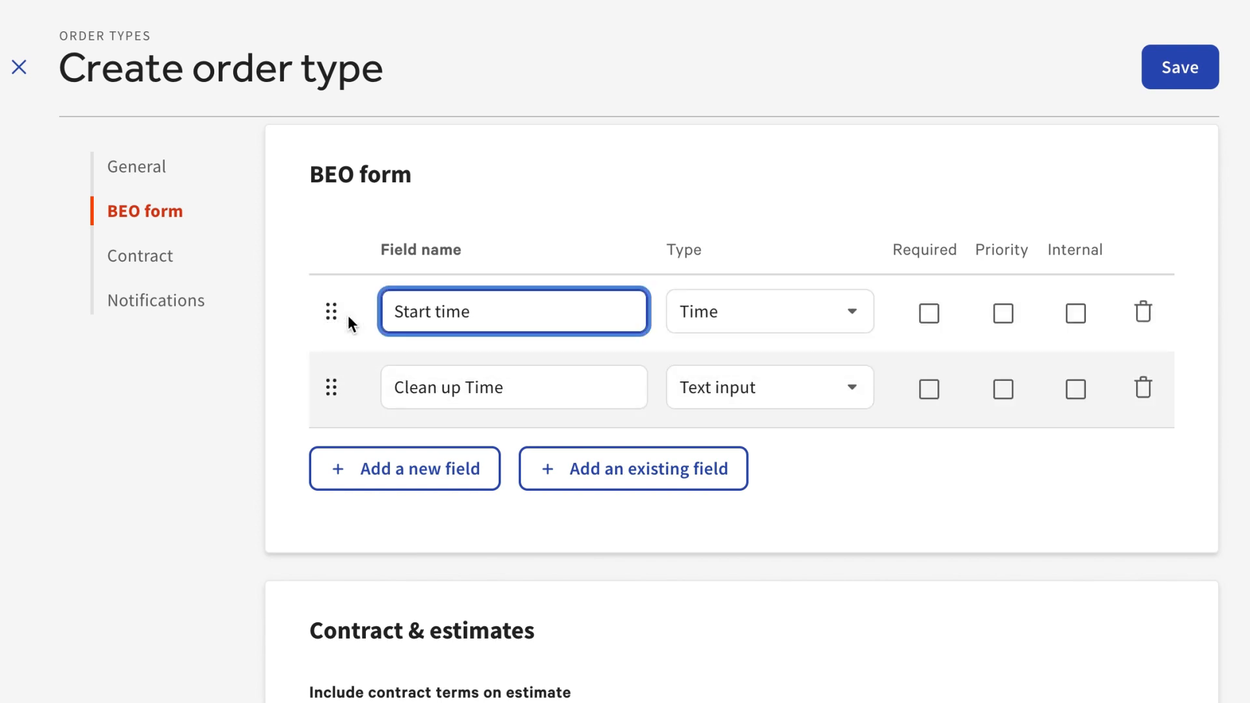
Step: Add a Guest count field and make Additional notes a multi-line text field
click(1002, 312)
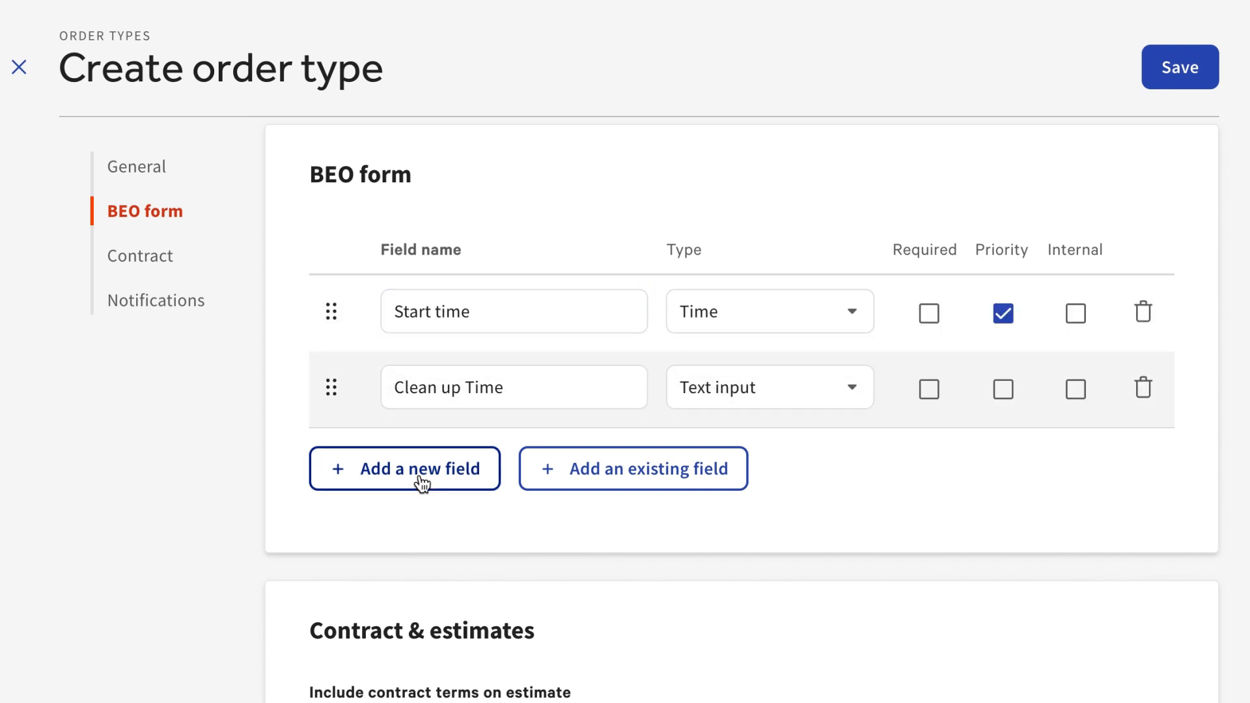
text(Guest count)
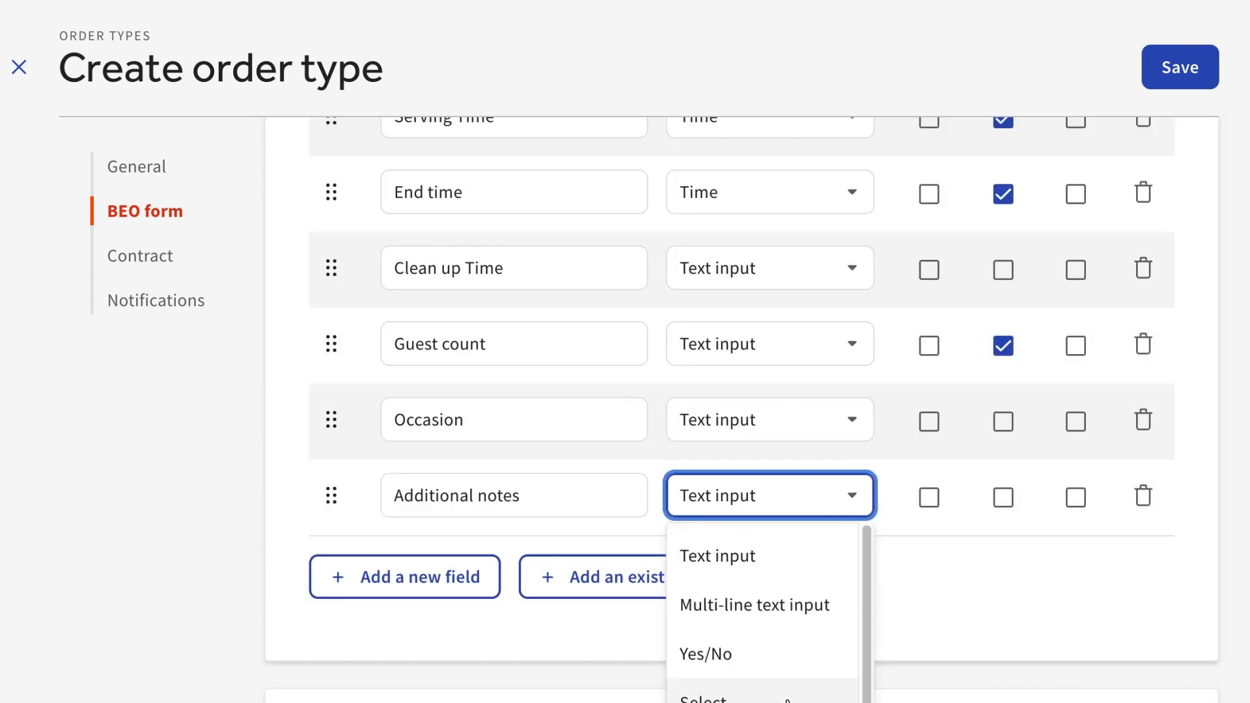
click(754, 605)
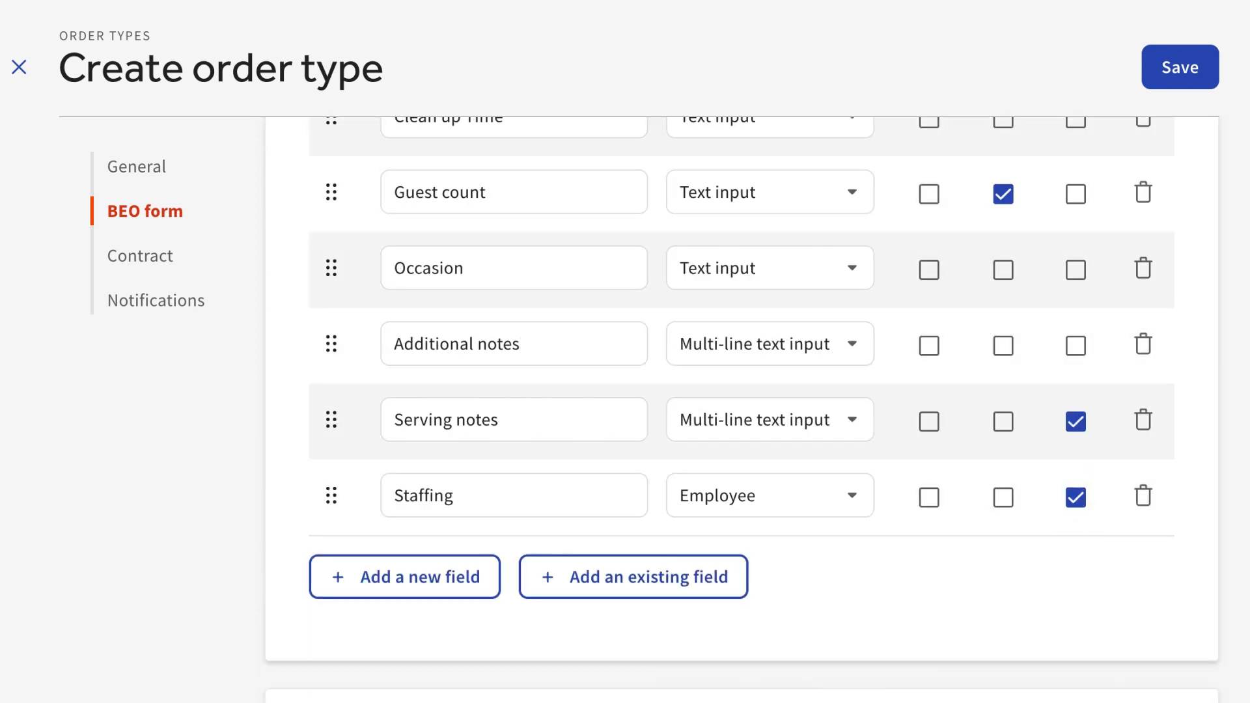
Step: Enter contract terms: 100% due prior to event, cancellation fee if cancelled within 48 hours
click(141, 257)
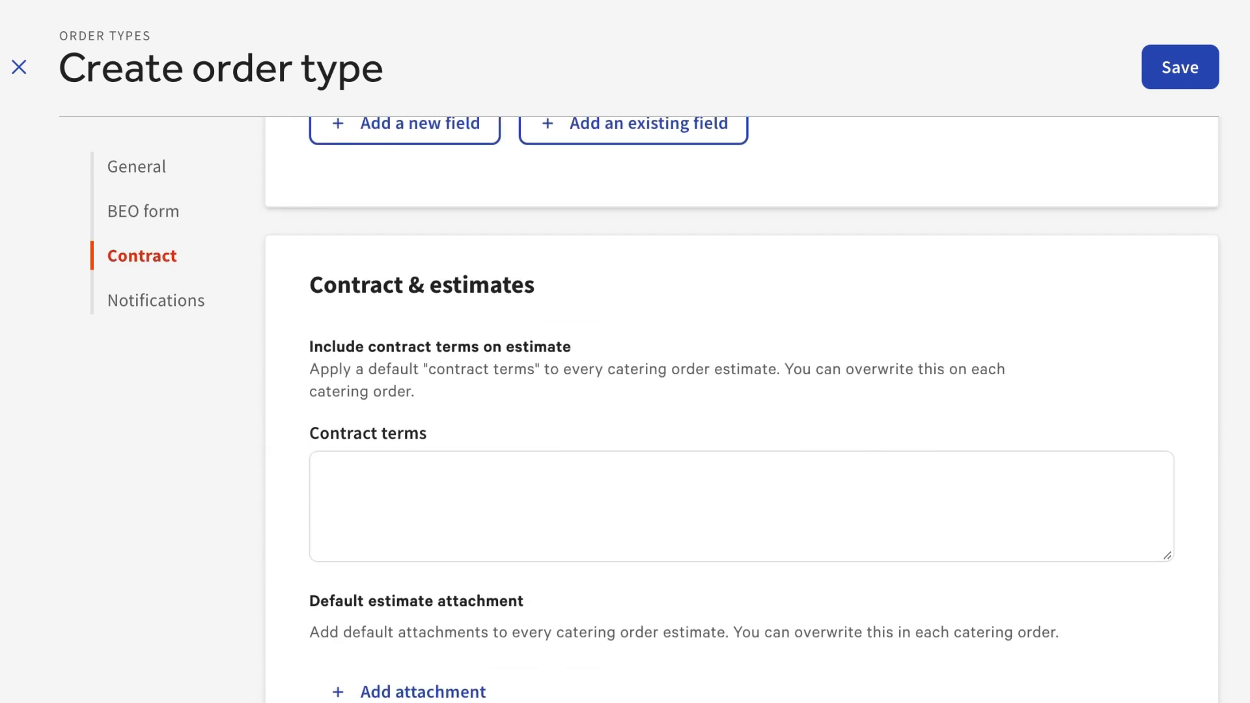
text(100% due prior to event. You wi)
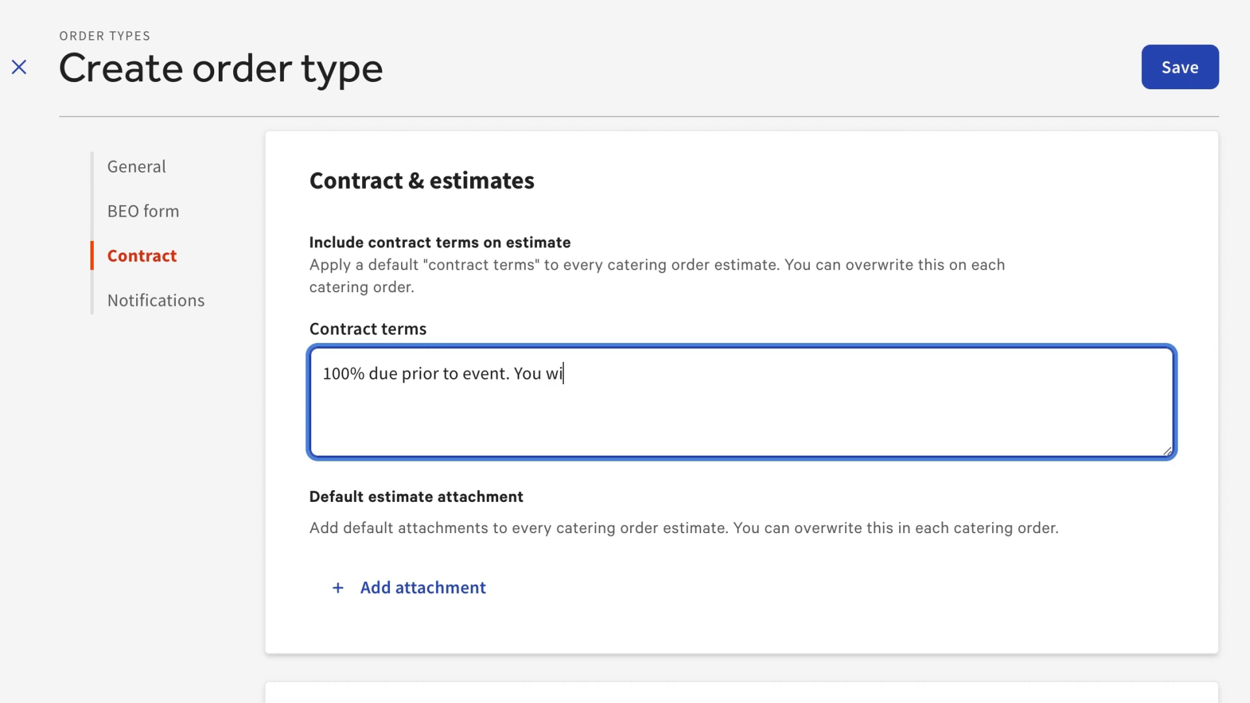
text(ll be charged a can)
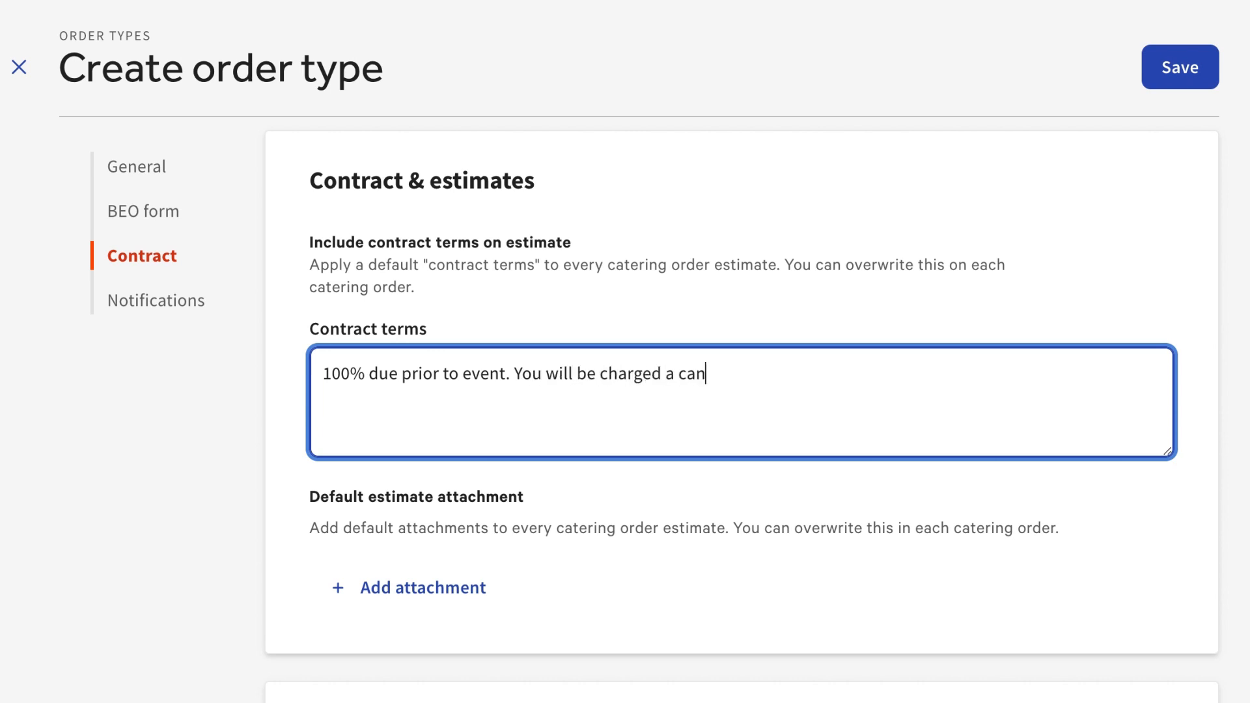
text(cellation fee if you cance)
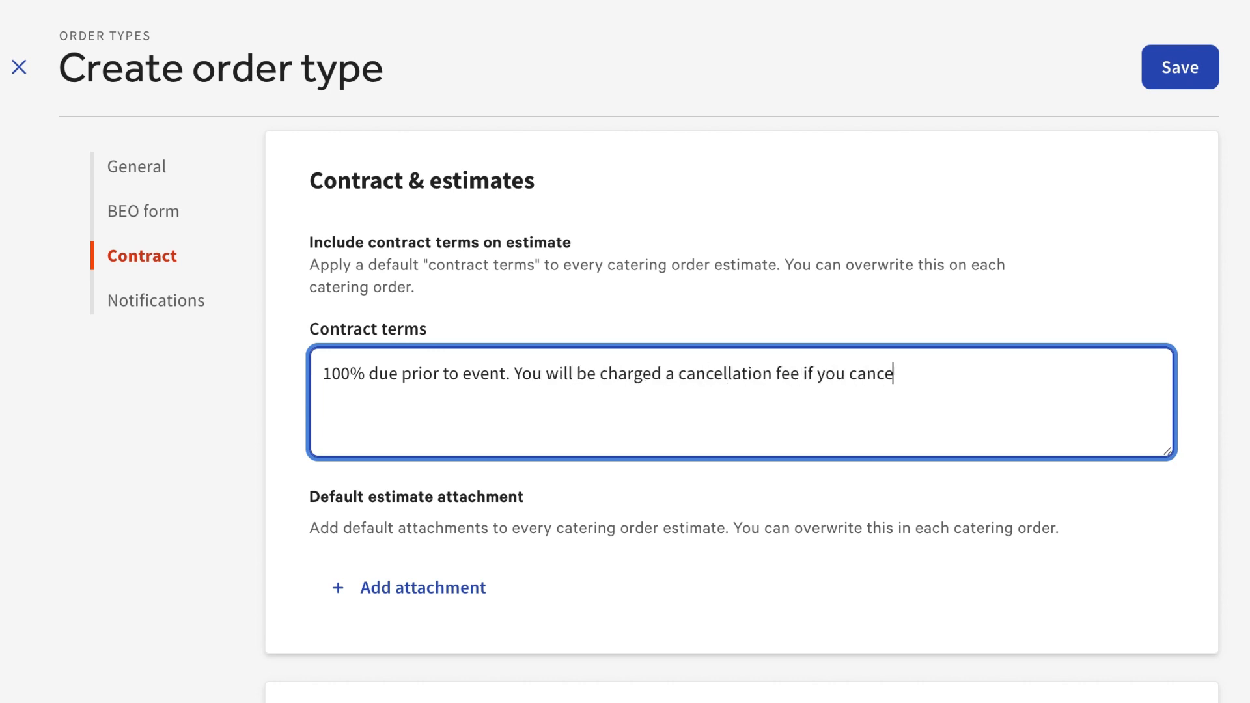
text(l 48 hours)
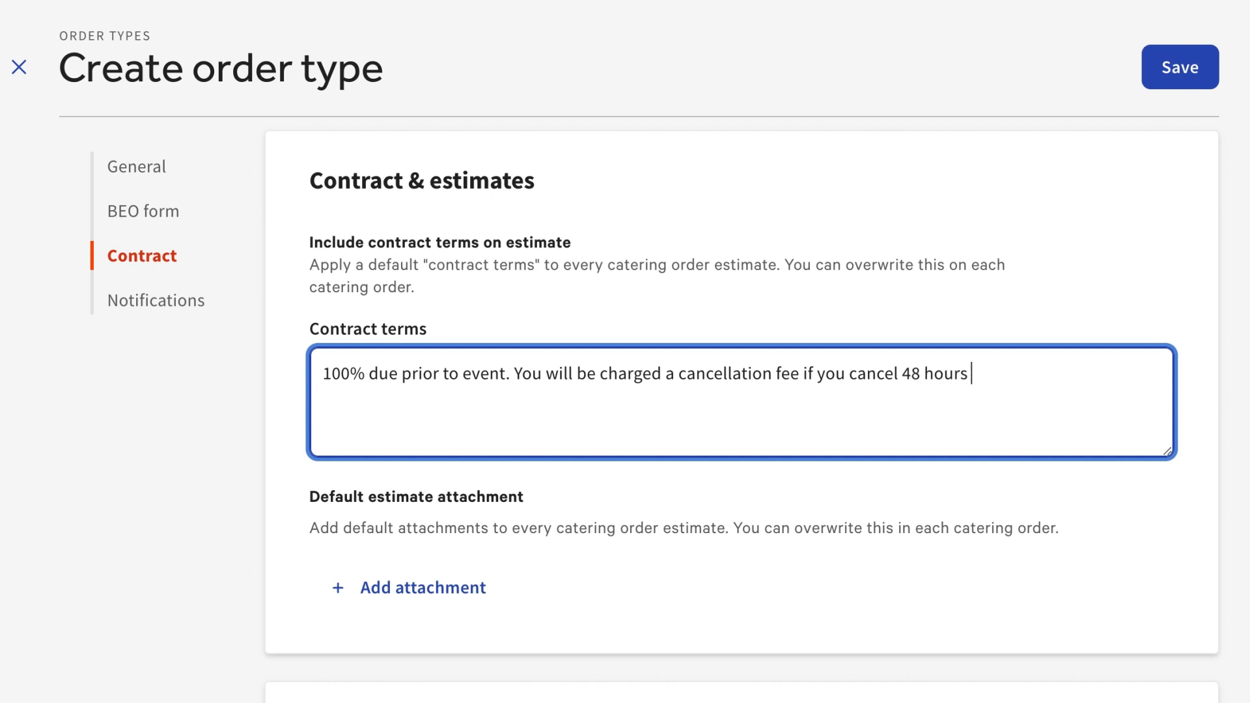
text(prior to event.)
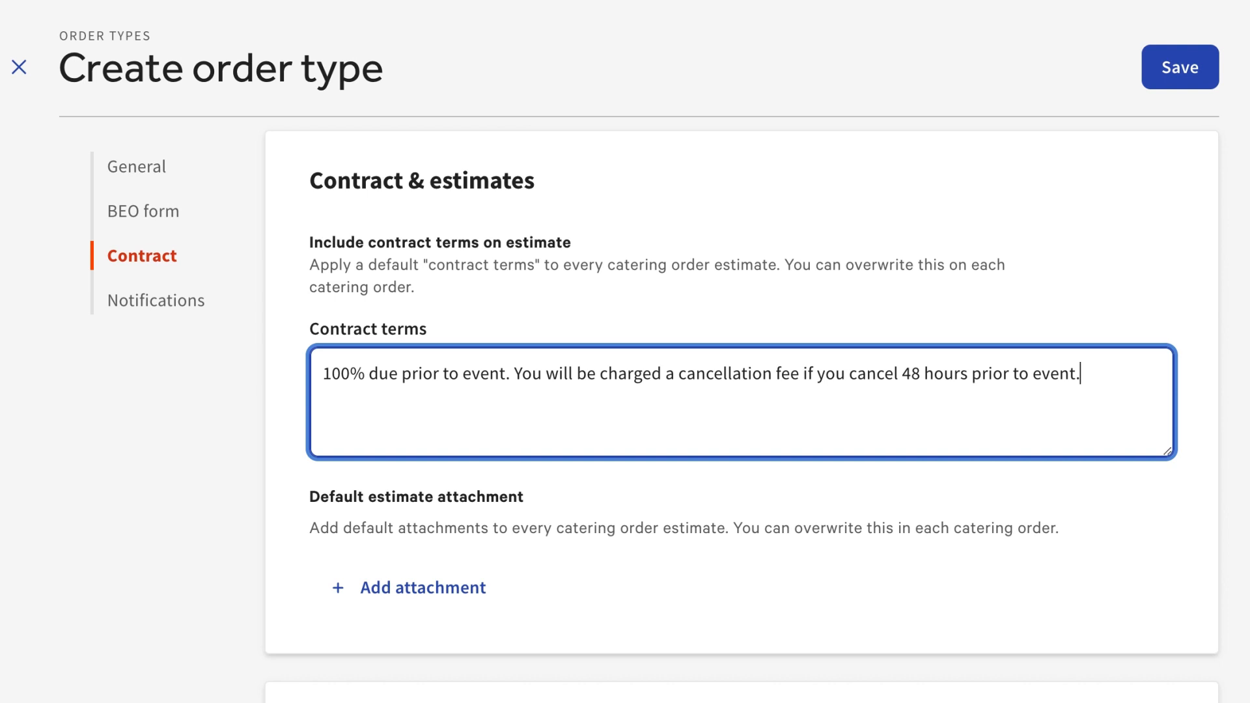
click(514, 524)
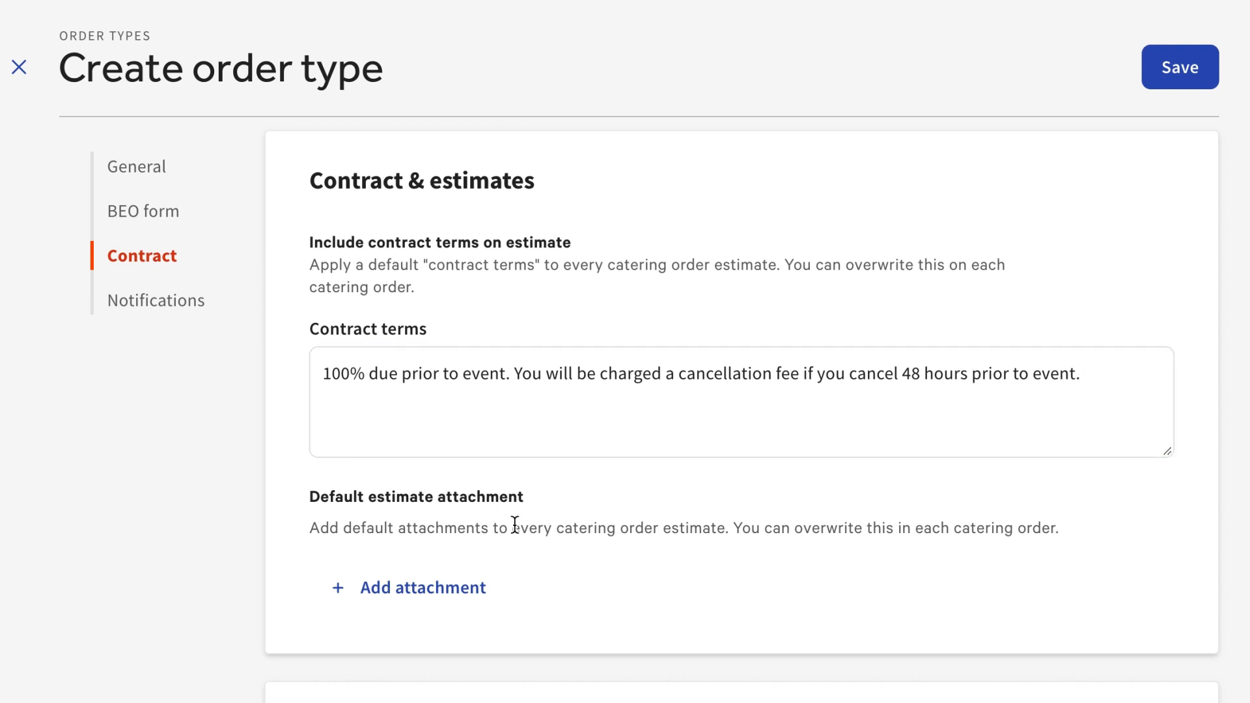
Step: Check the estimate attachments window without uploading anything, then move on to notifications
click(422, 588)
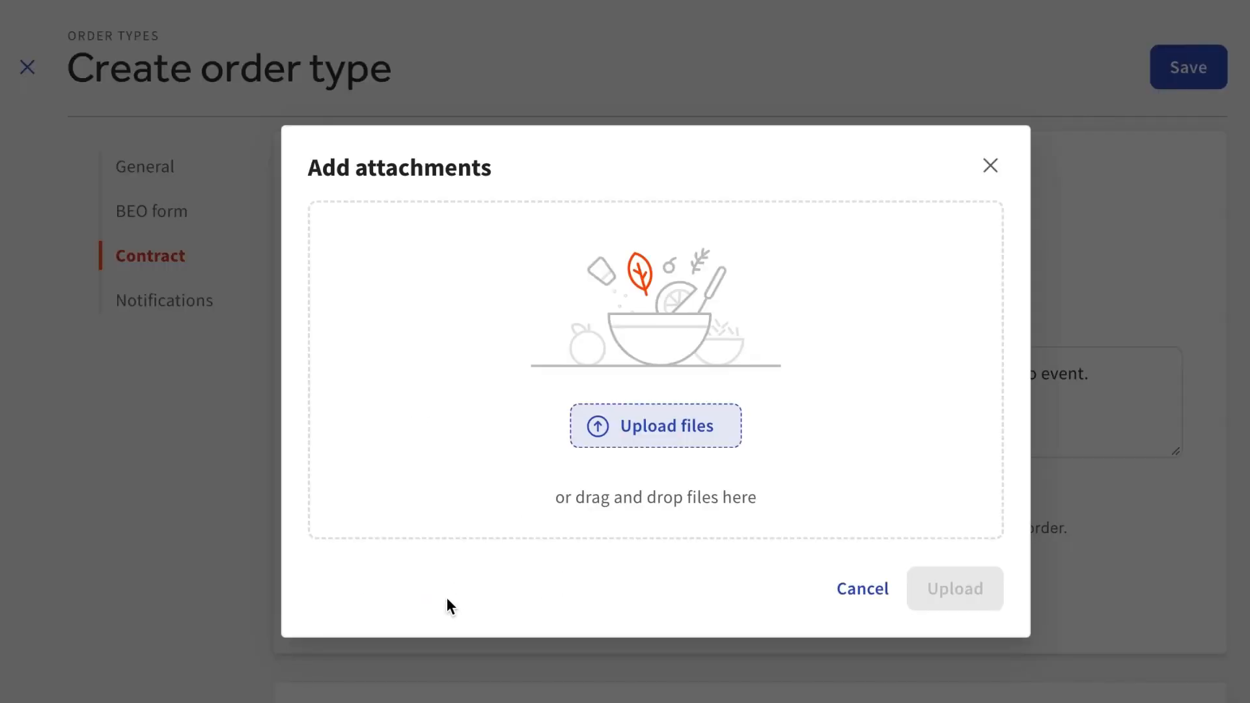
click(862, 589)
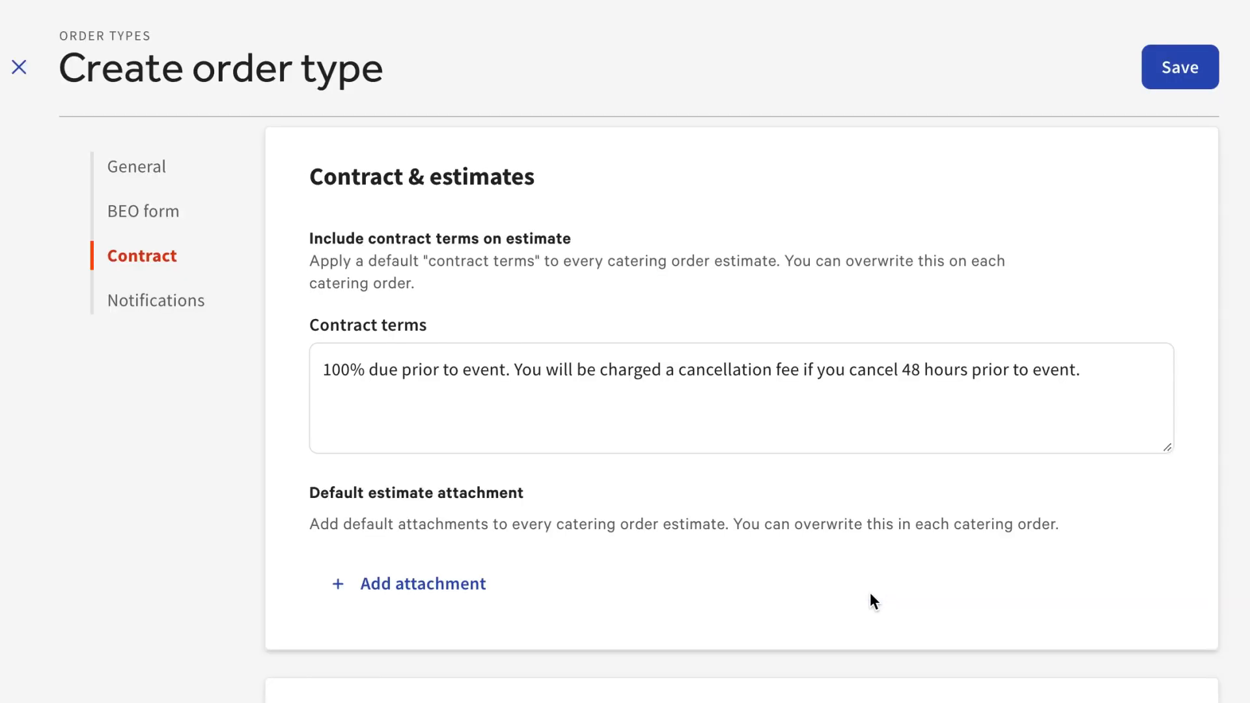
click(158, 300)
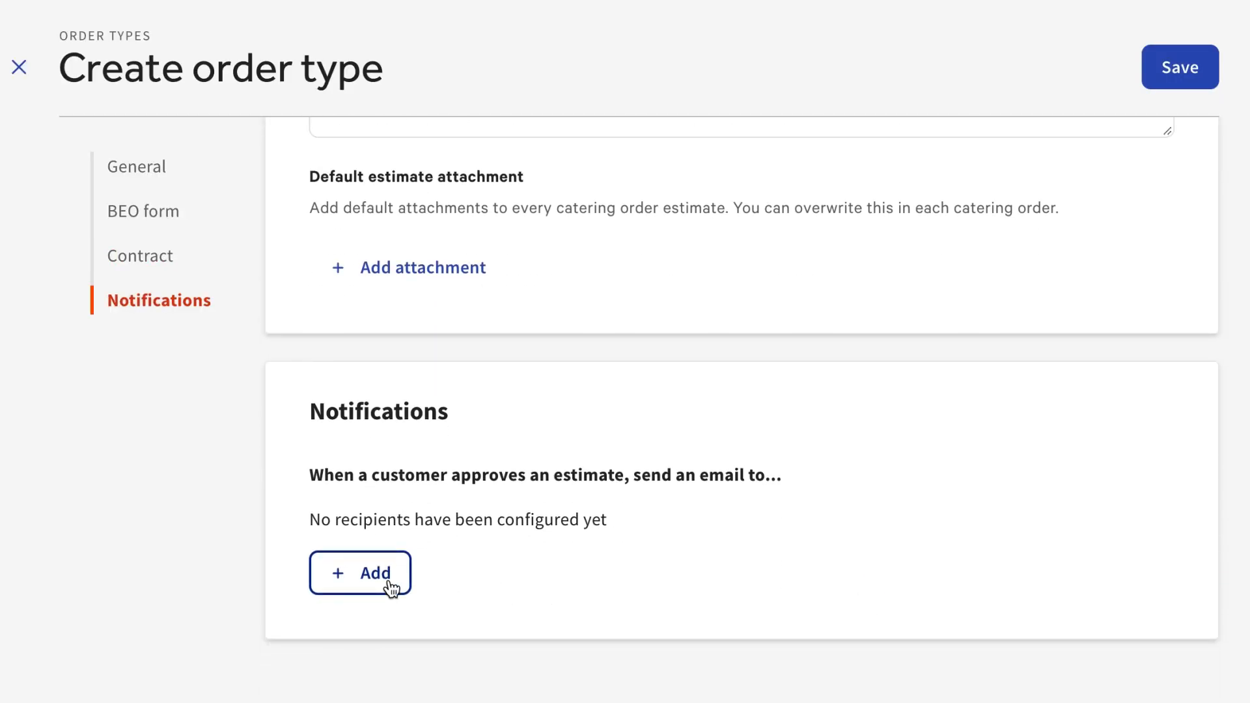
Step: Add a recipient for estimate approval emails and save the Outdoor Wedding order type
click(19, 67)
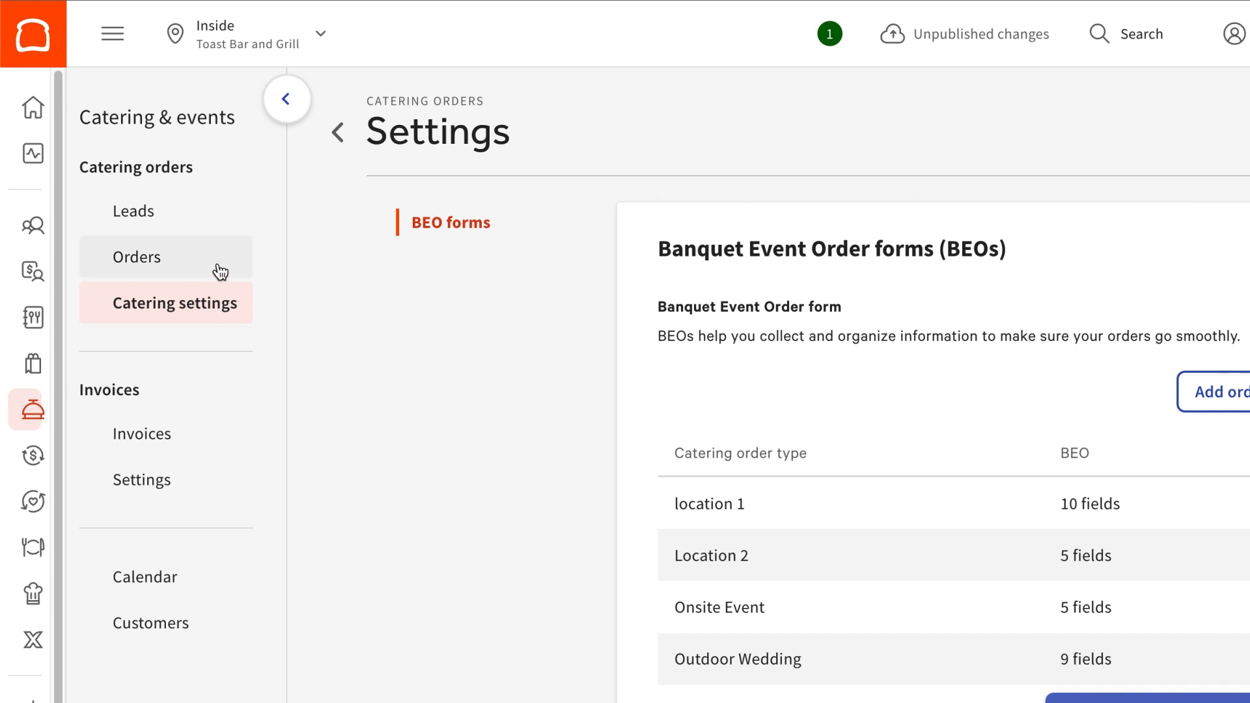
Step: Show the catering orders list with existing confirmed and draft orders
click(137, 256)
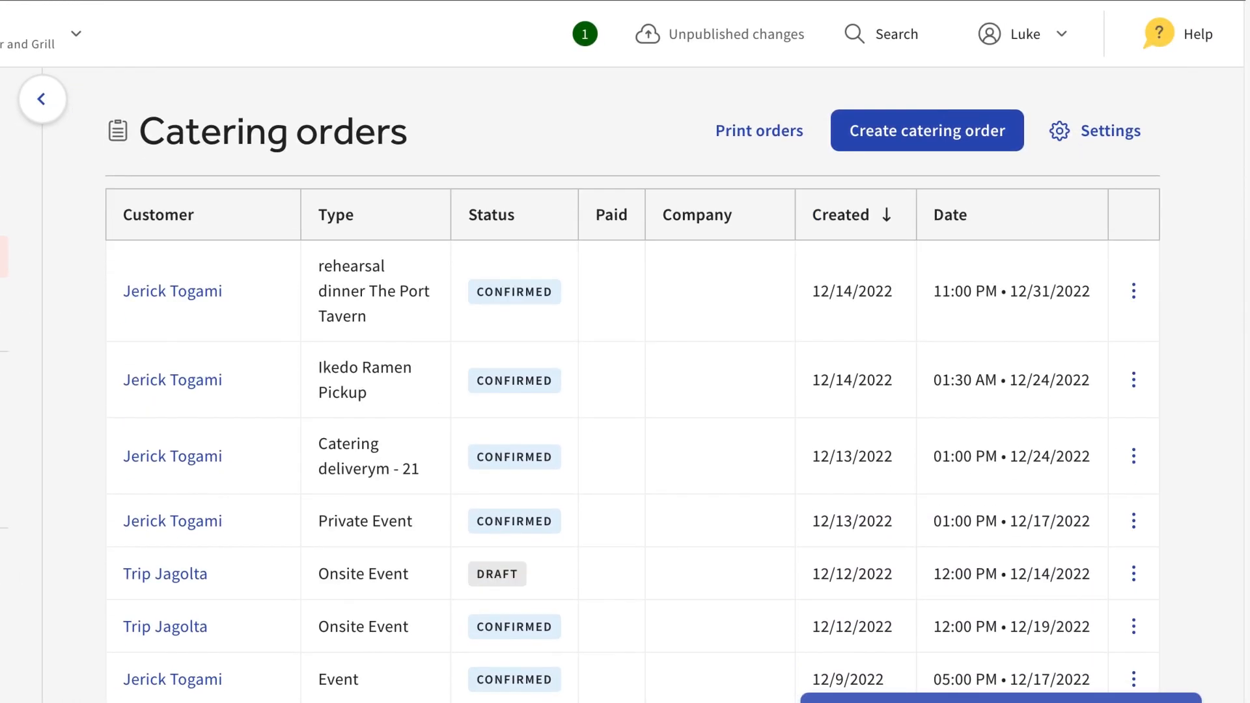
scroll(down, 3)
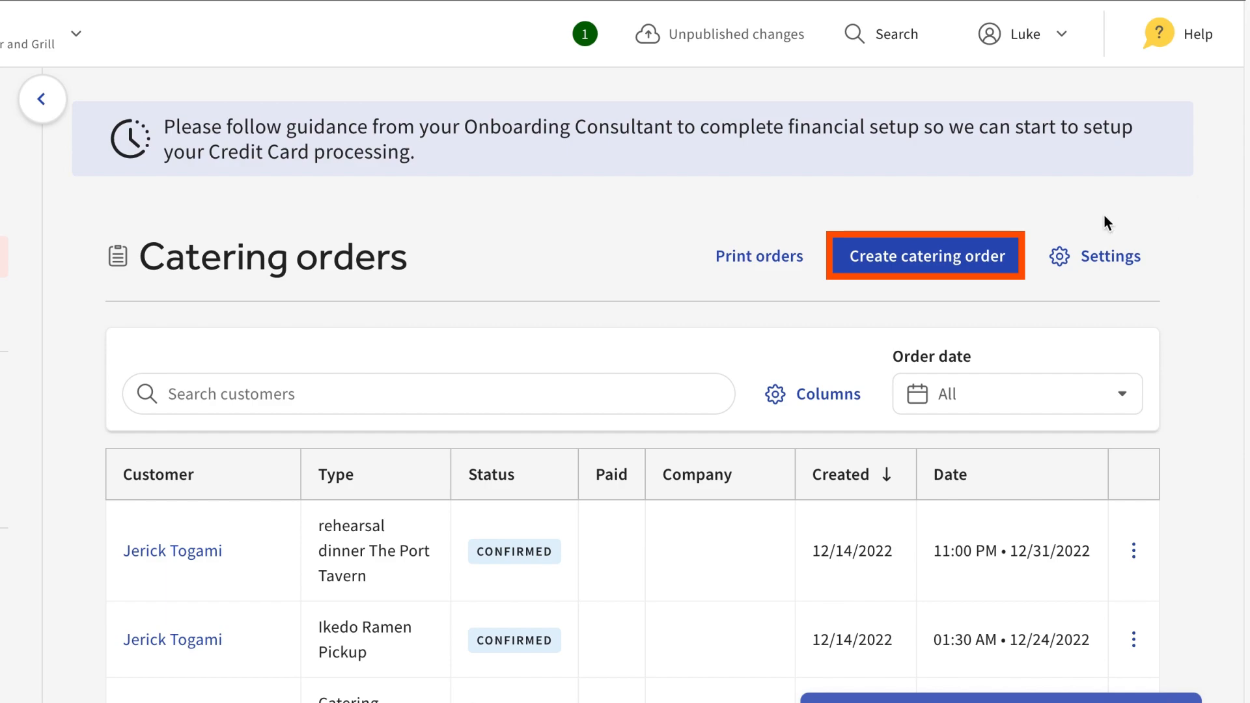
Step: Create a new Outdoor Wedding order and save a new customer, Guest Name, onto it
click(924, 256)
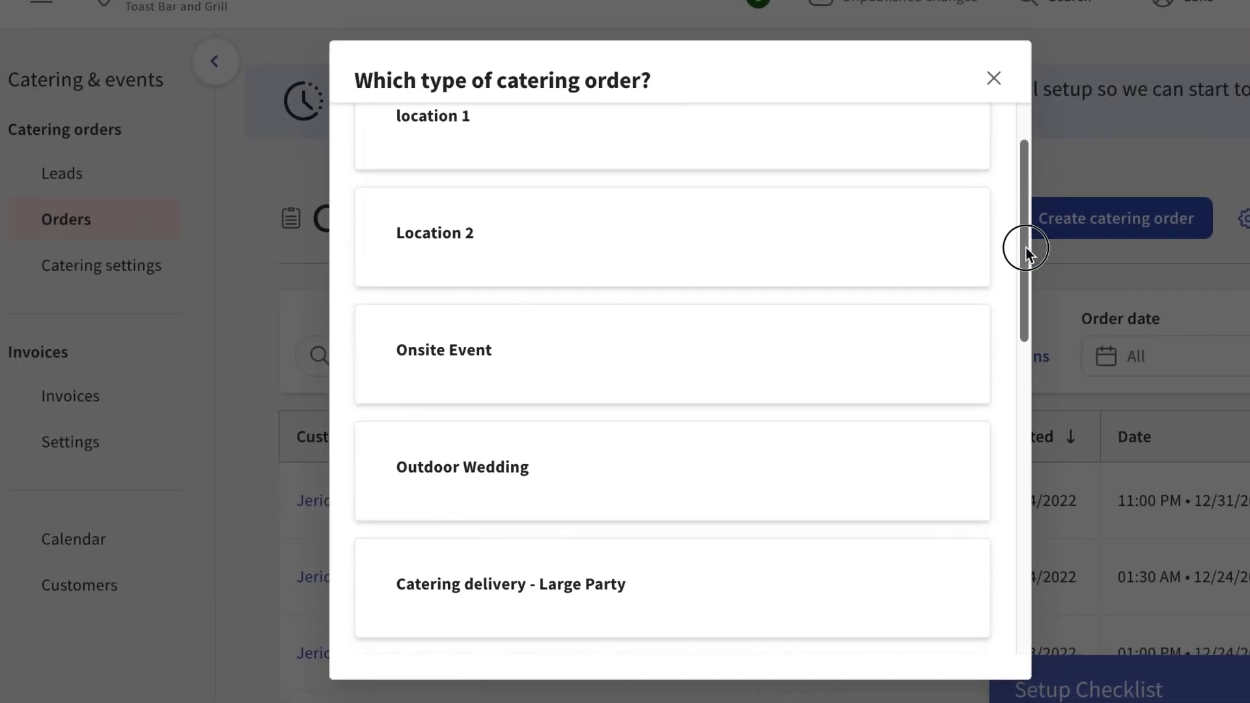
scroll(down, 3)
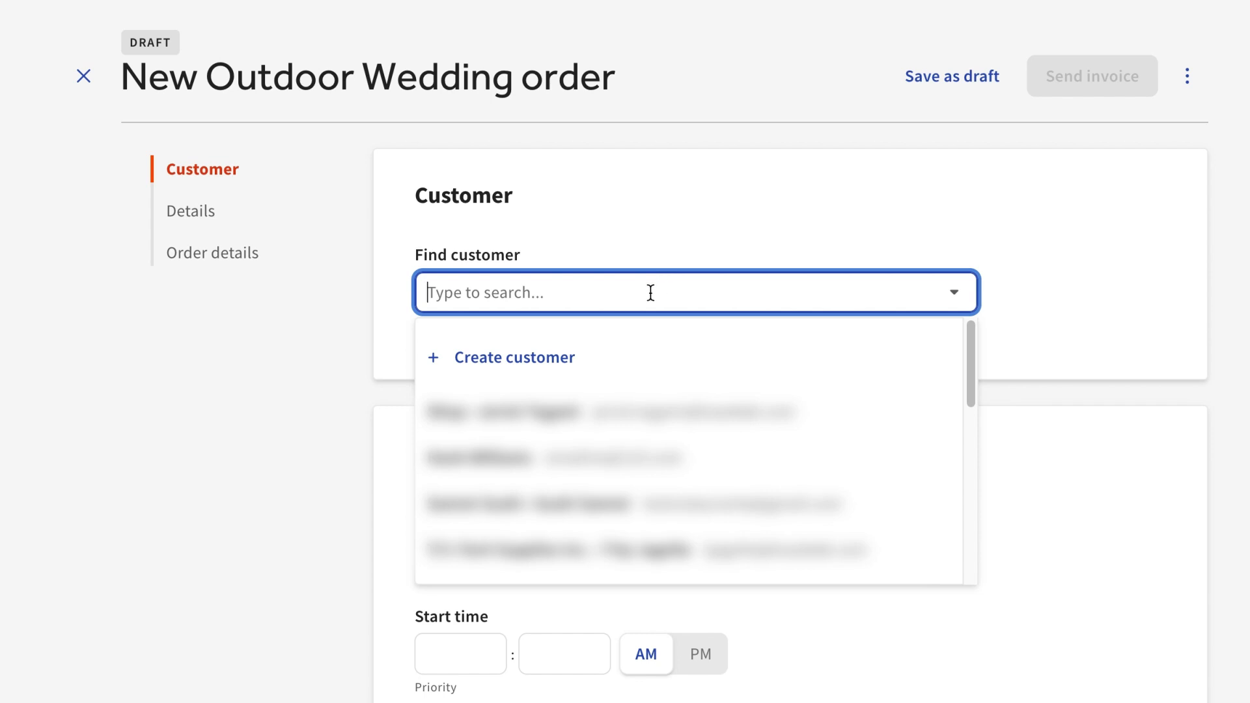
text(Na)
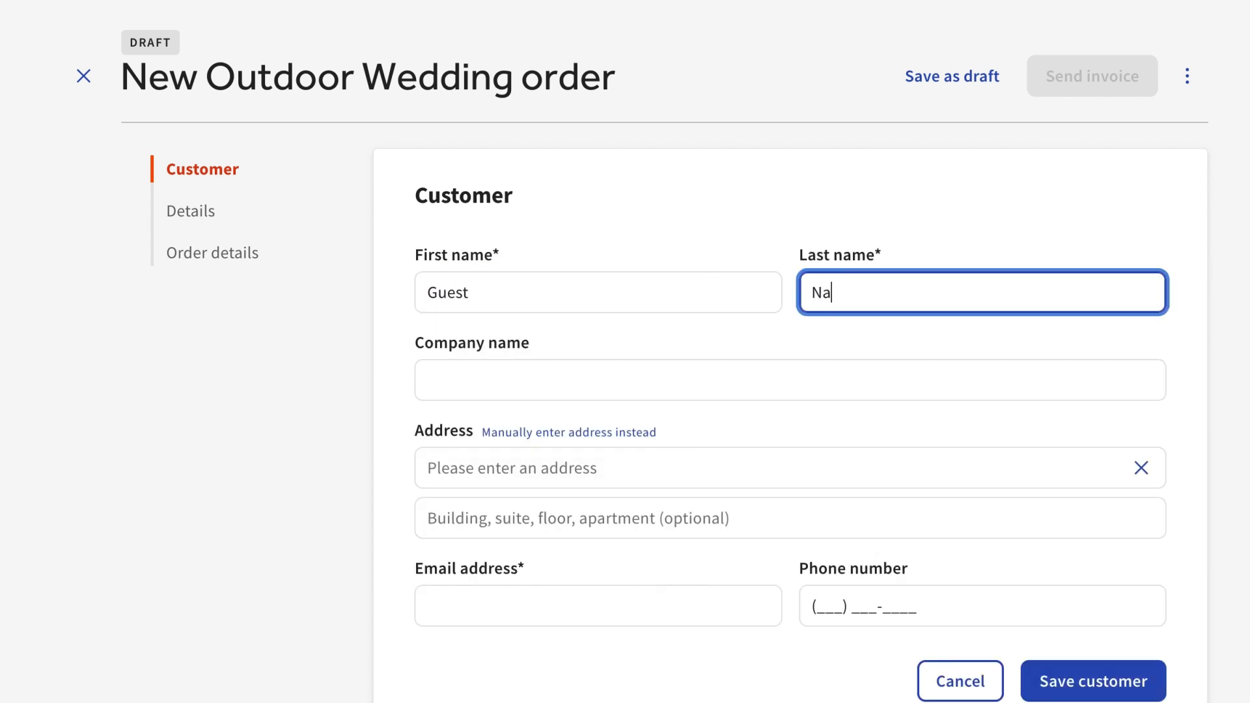
click(1093, 681)
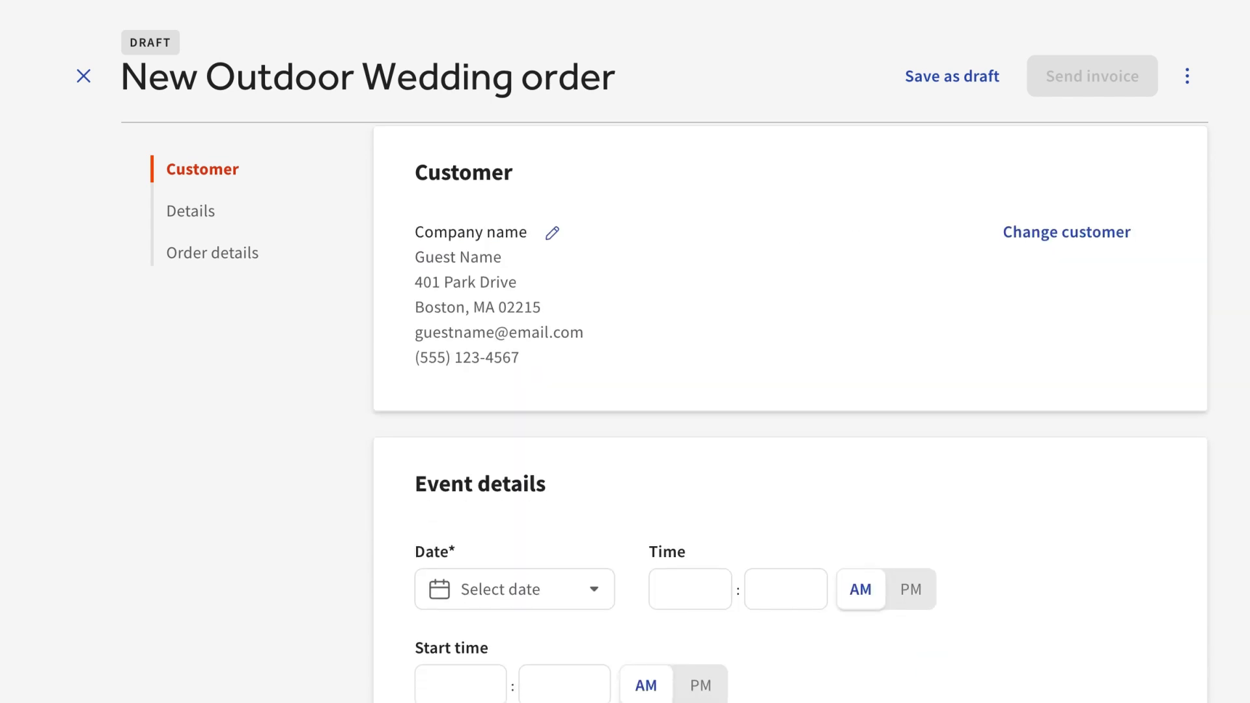
Step: Set the event date to 12/23/2022, occasion Wedding, and assign an internal staff member
click(190, 211)
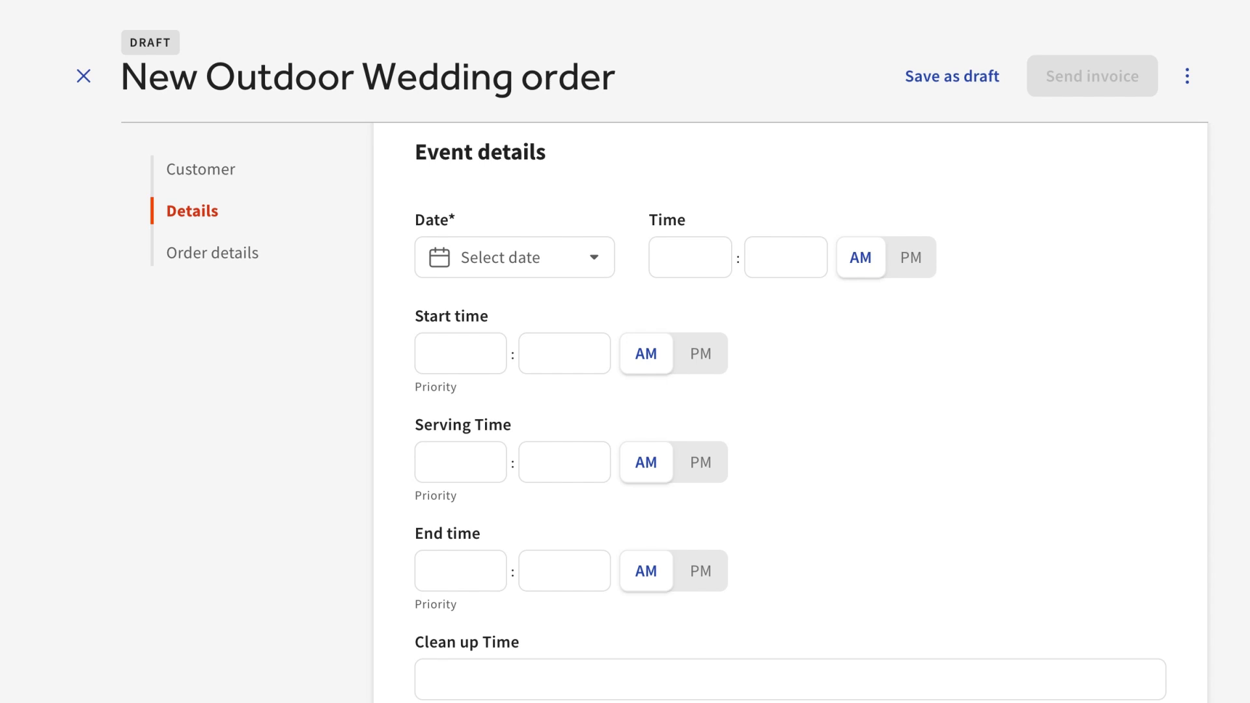
click(514, 256)
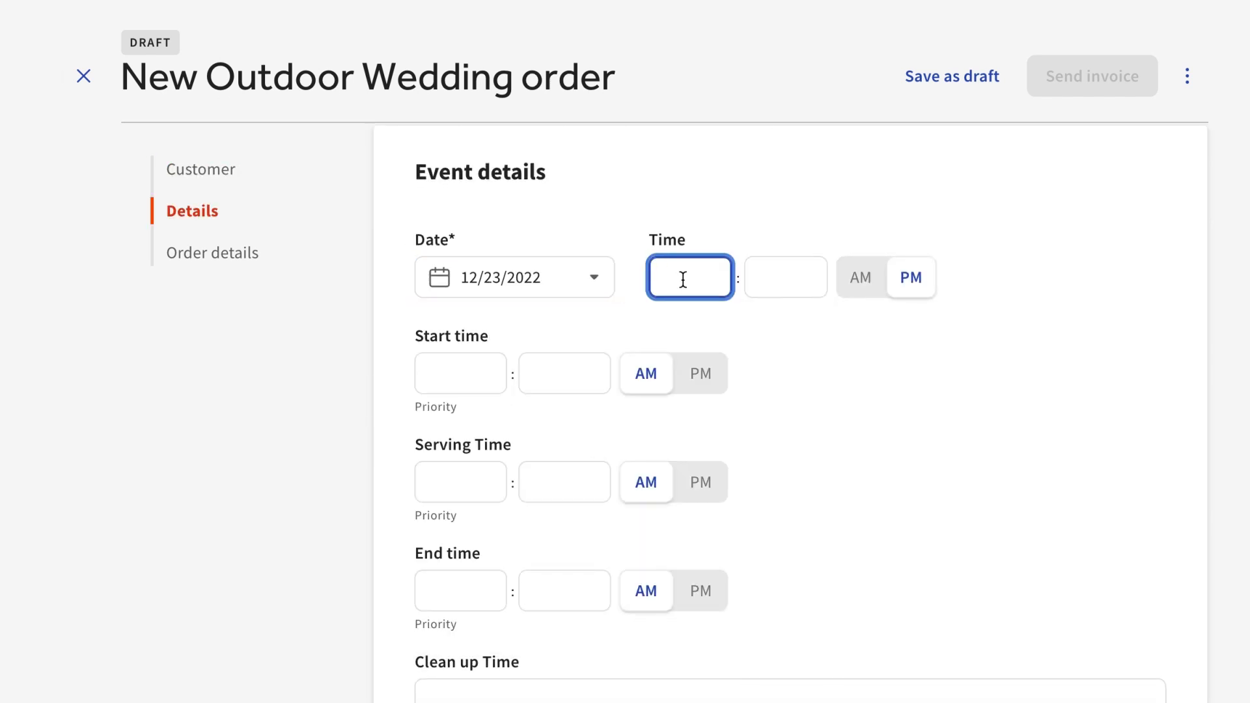
scroll(down, 3)
text(sam)
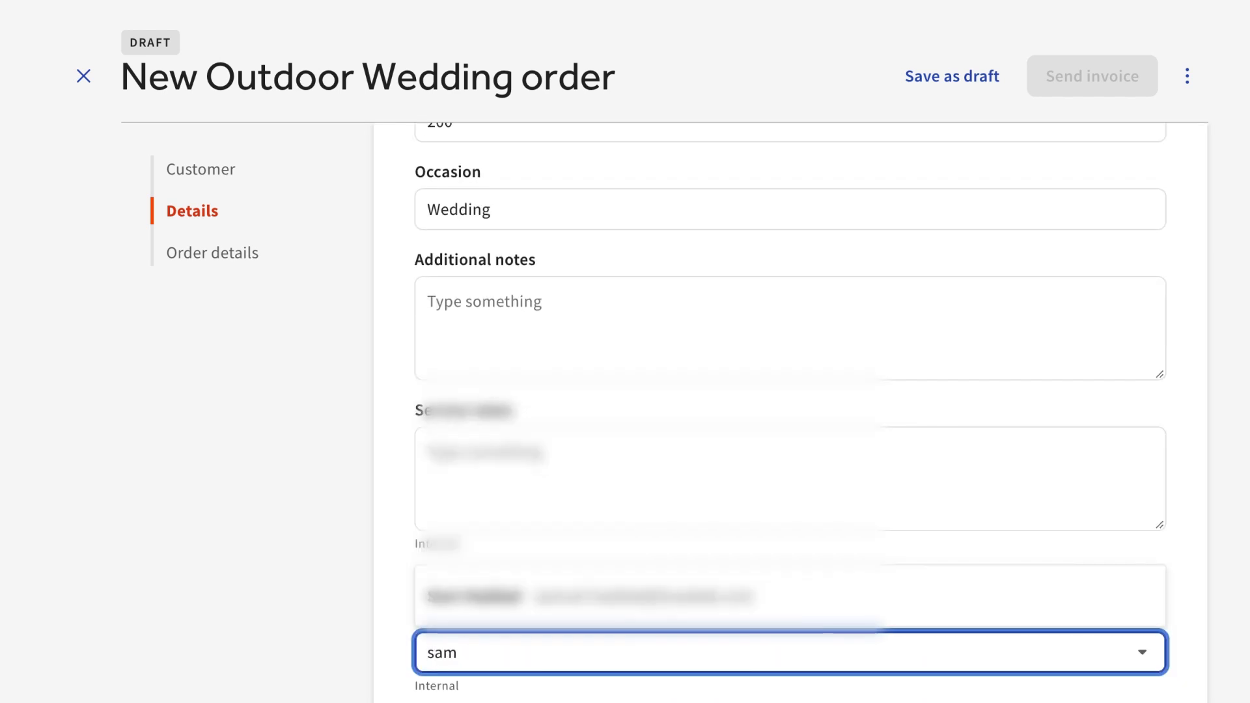
click(212, 251)
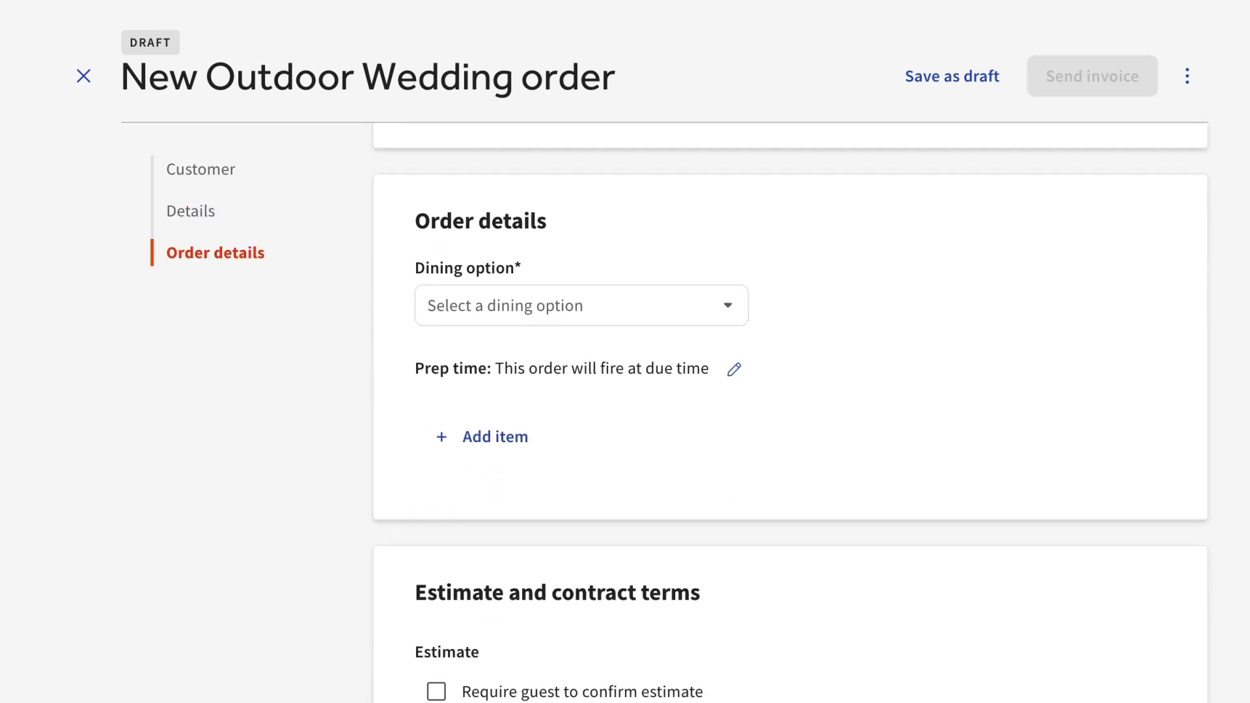
Step: Choose the Events dining option and add menu items including Chips & Guac for a $545.00 subtotal
click(581, 304)
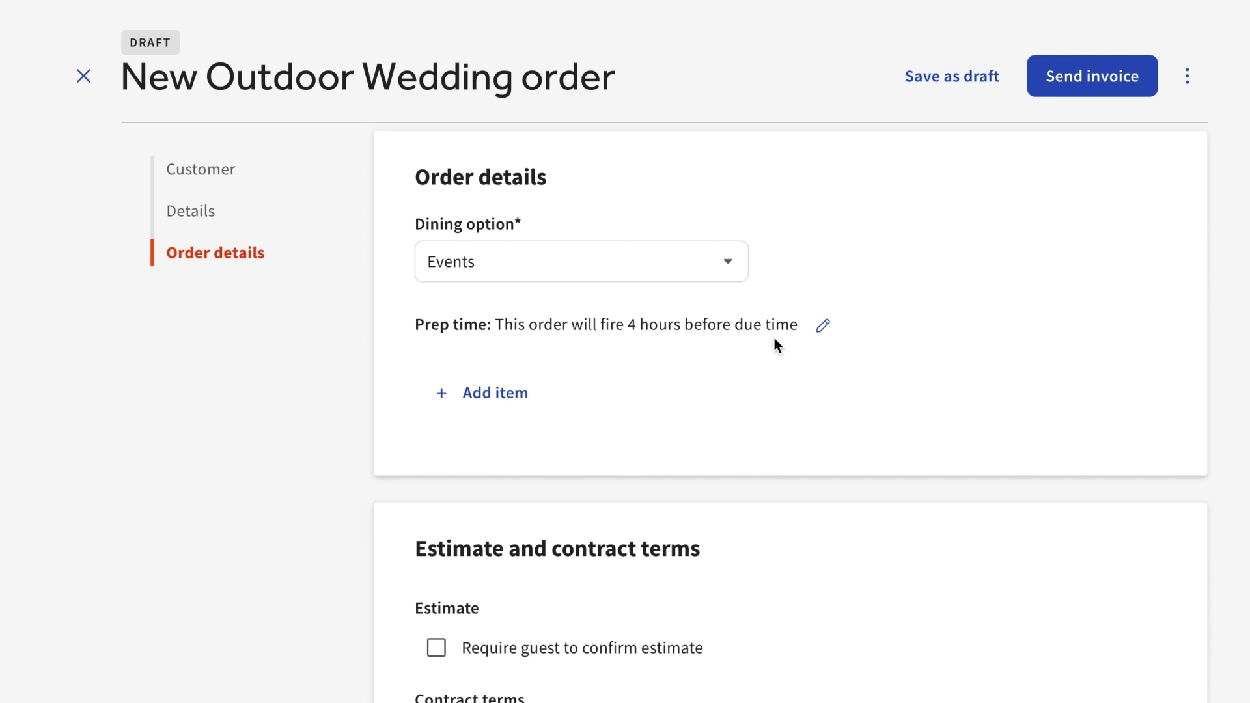
click(495, 392)
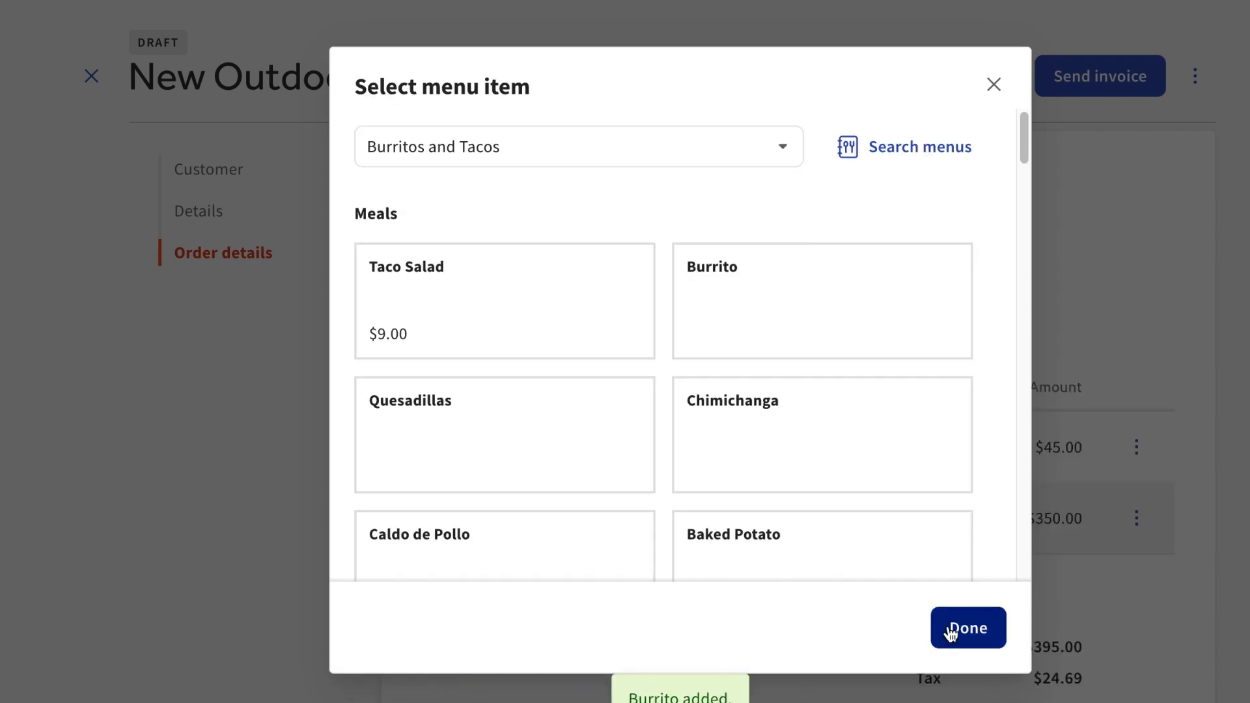
click(578, 146)
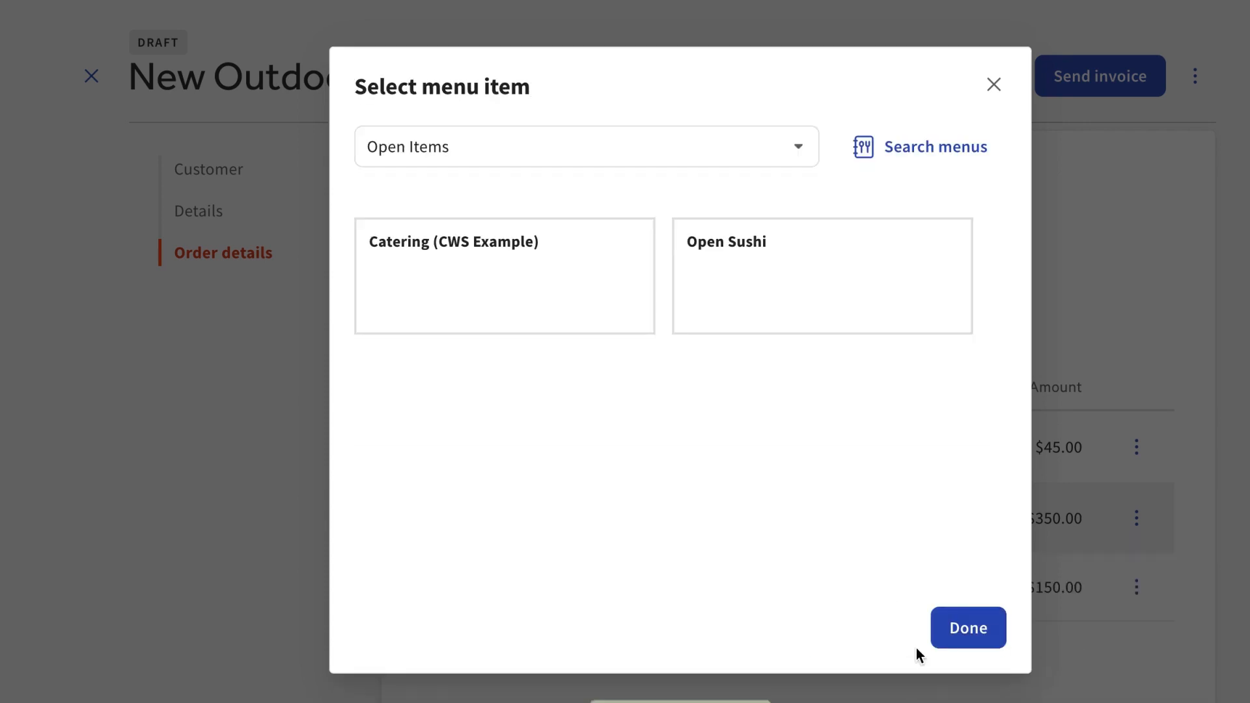
click(968, 628)
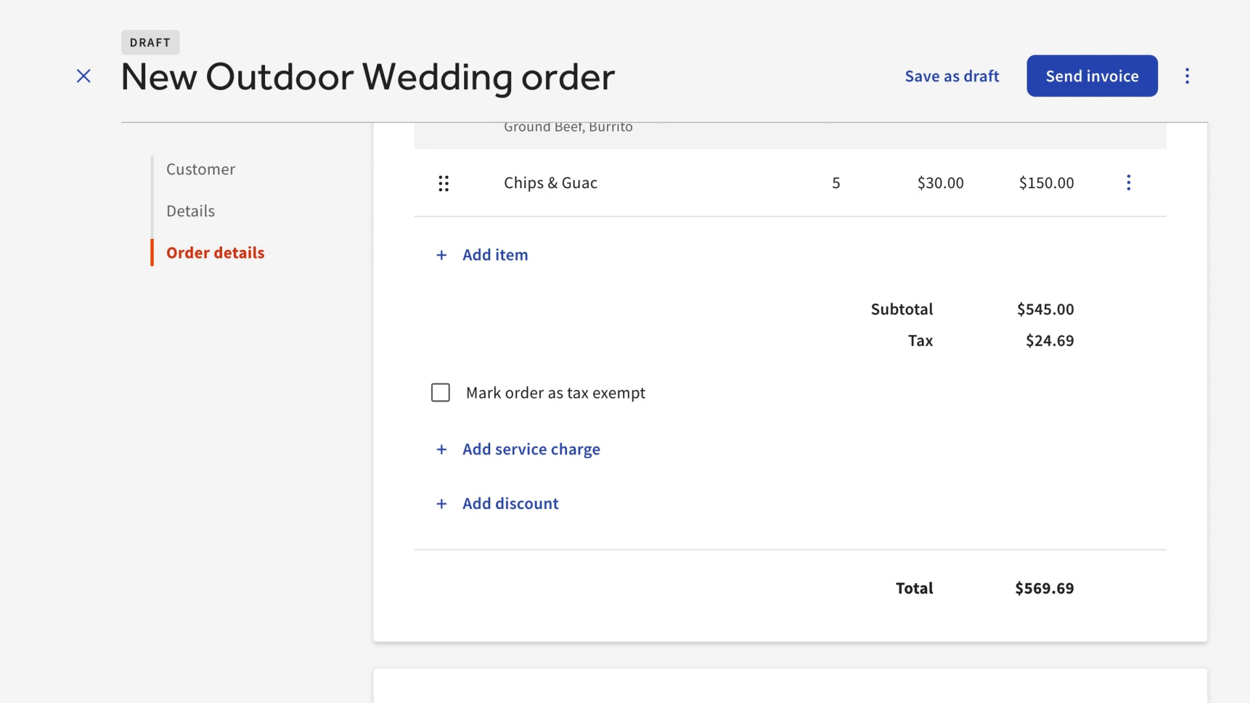
mouse_move(695, 484)
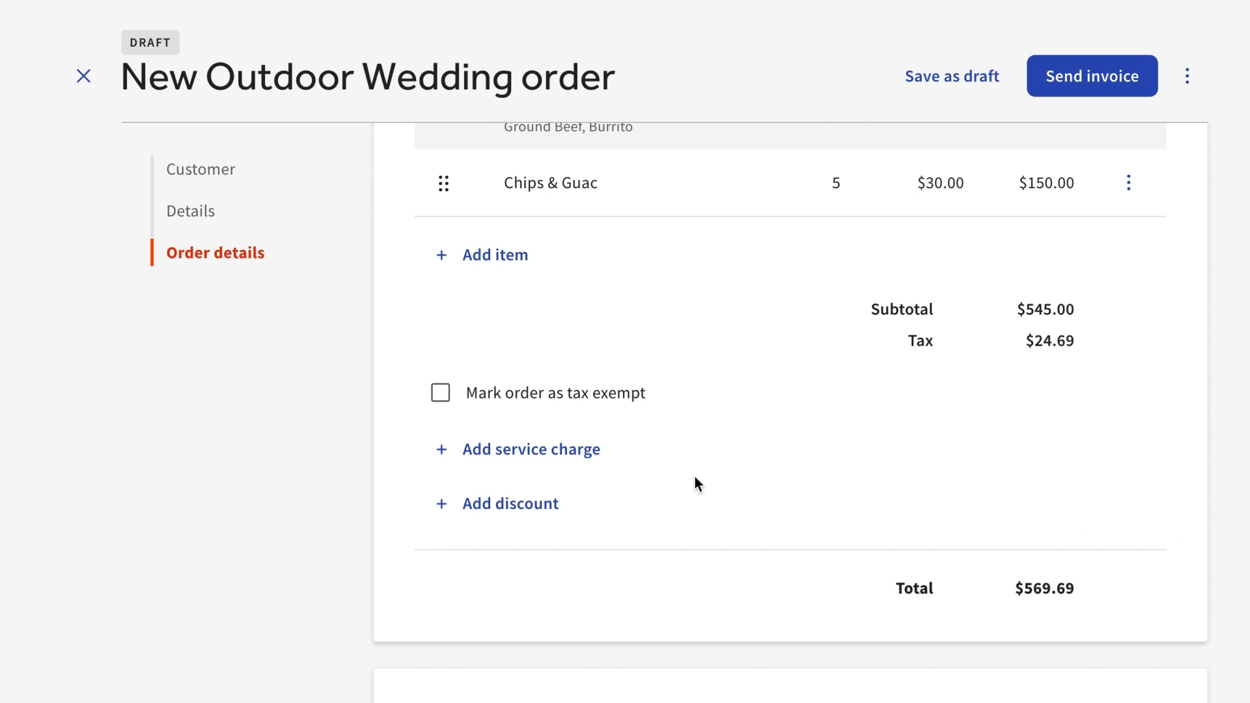
Step: Mark the order as tax exempt so its total becomes $545.00
click(439, 392)
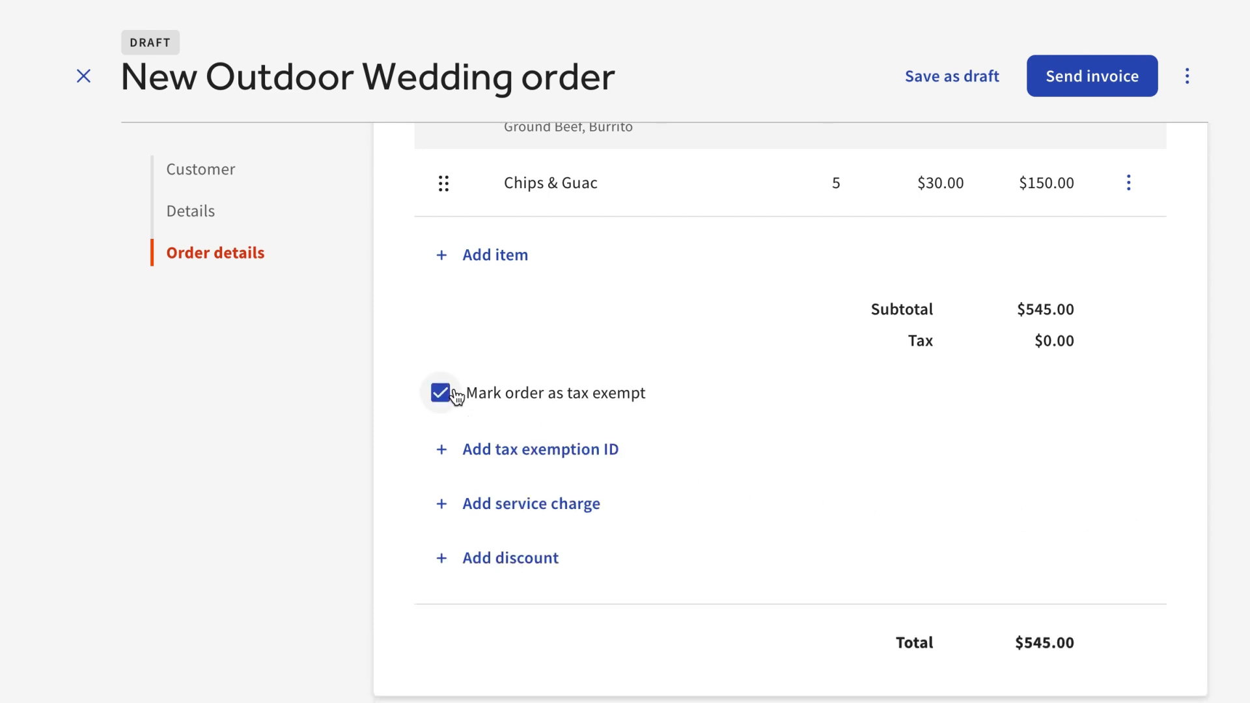
click(441, 392)
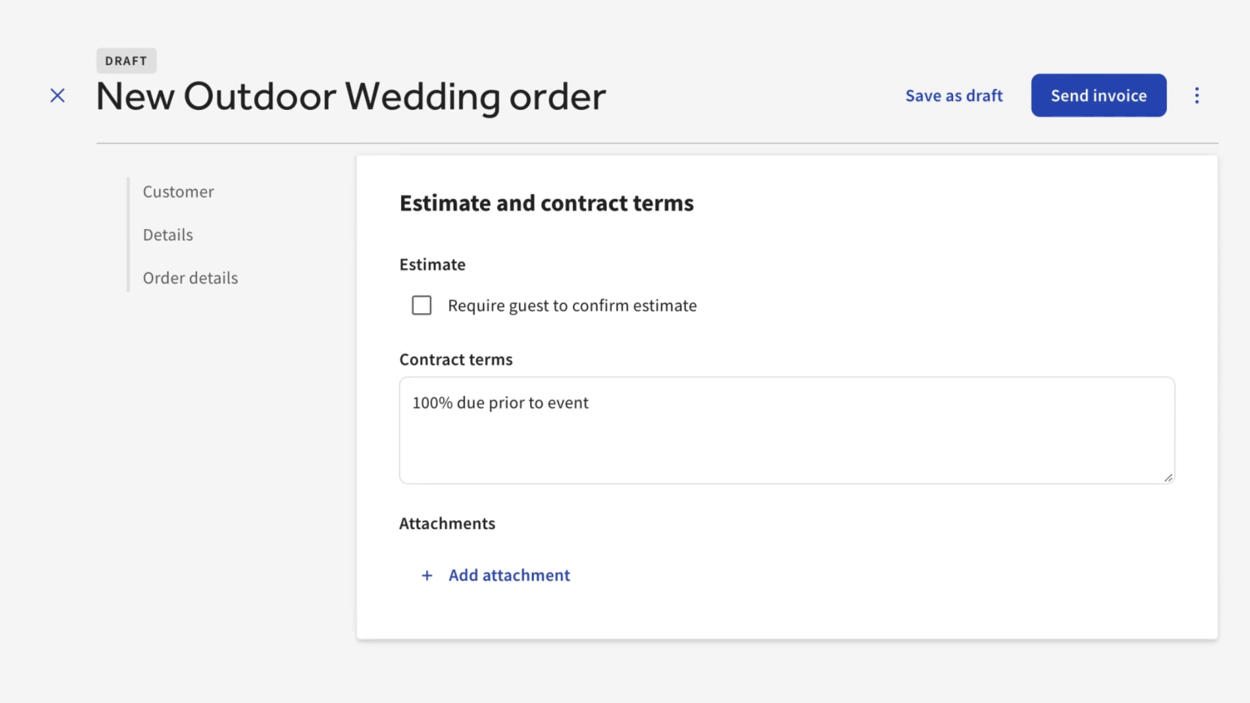
Step: Enable 'Require guest to confirm estimate' and bring up the estimate email preview for Guest Name
click(420, 305)
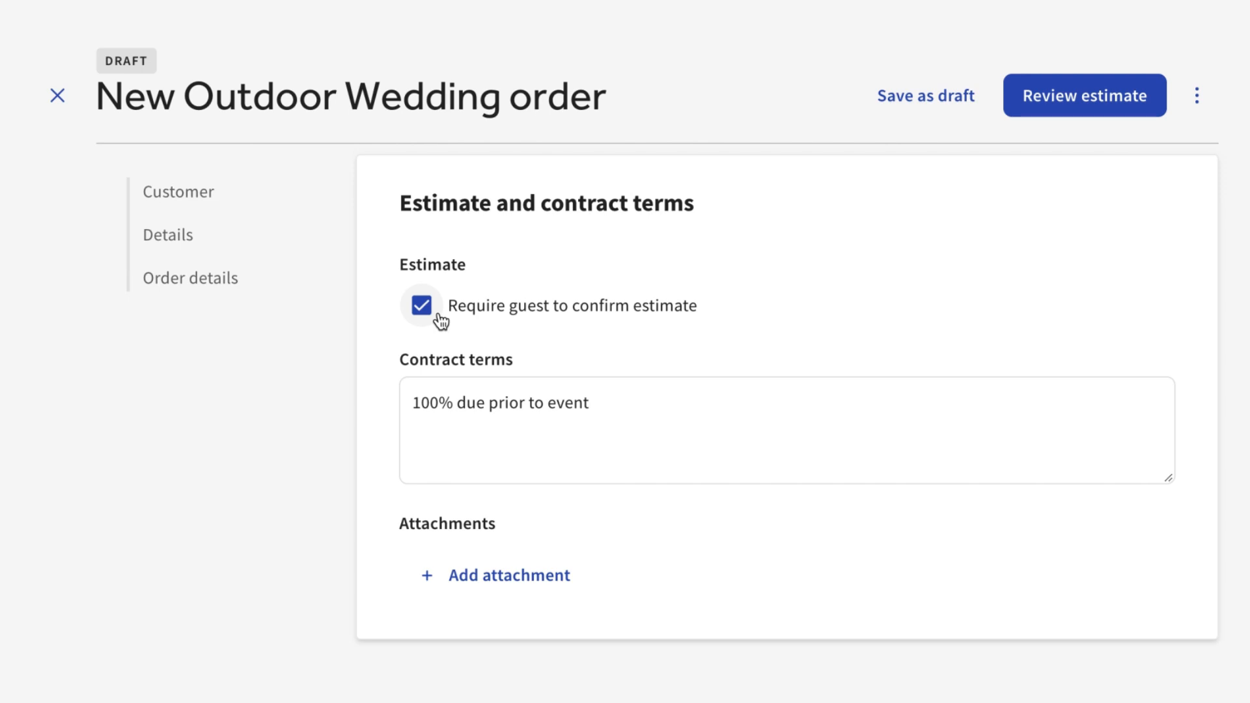
click(1083, 95)
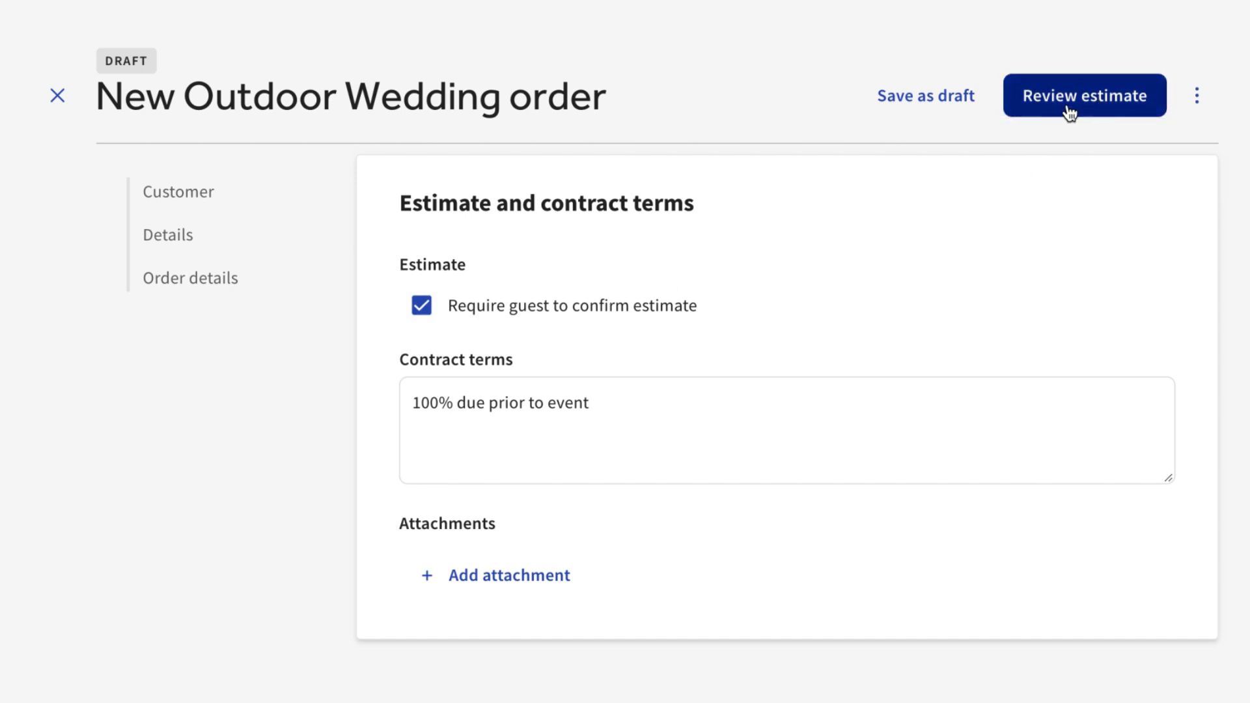
click(1084, 95)
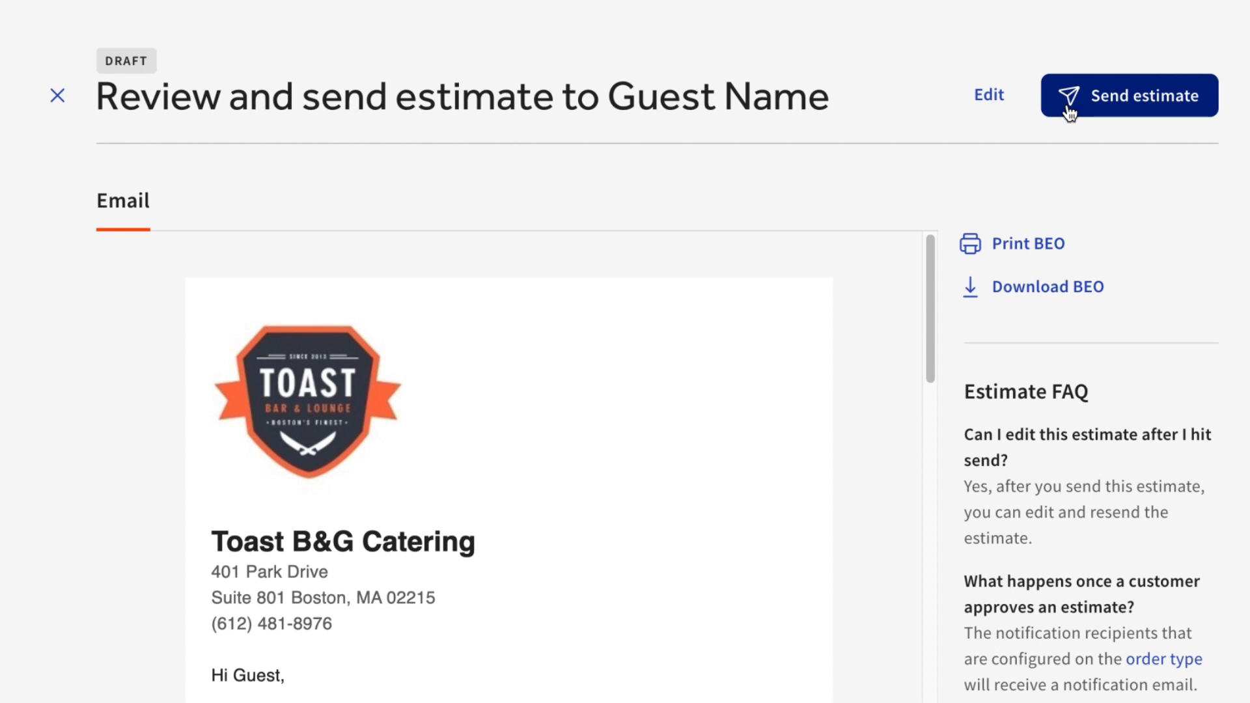
Step: Send the Outdoor Wedding estimate to Guest Name, leaving the order Tentative in catering orders
scroll(down, 3)
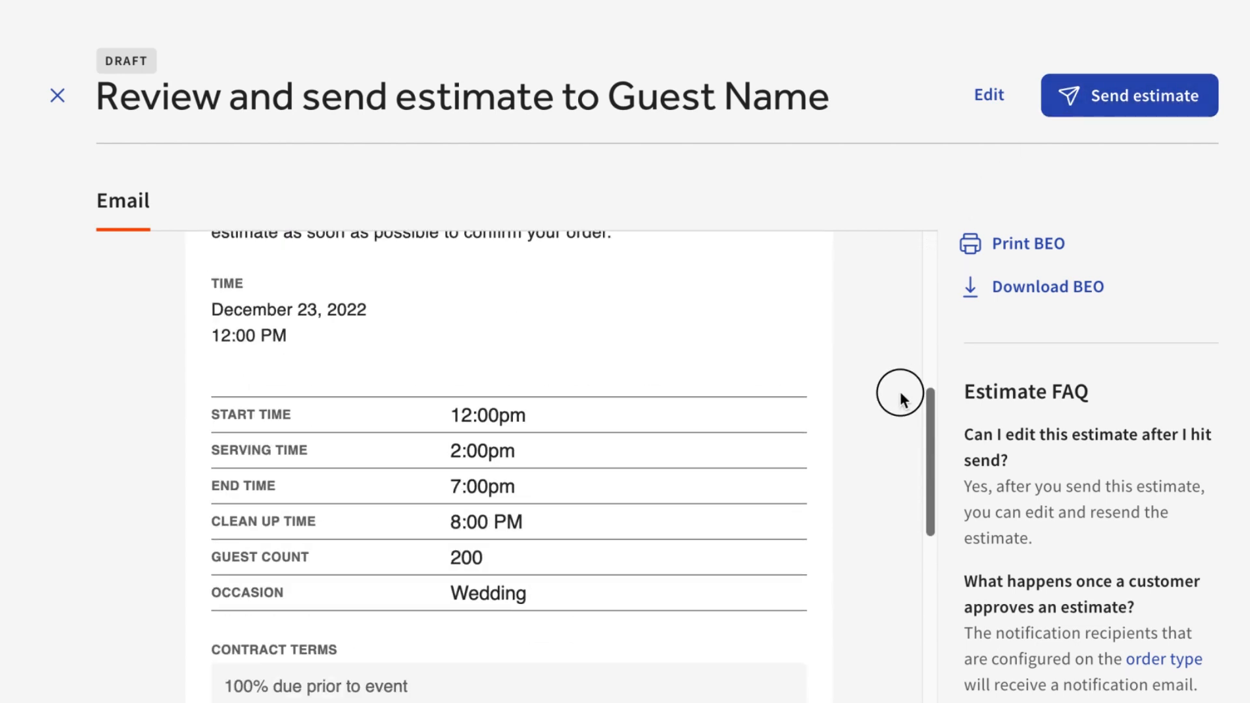
scroll(down, 3)
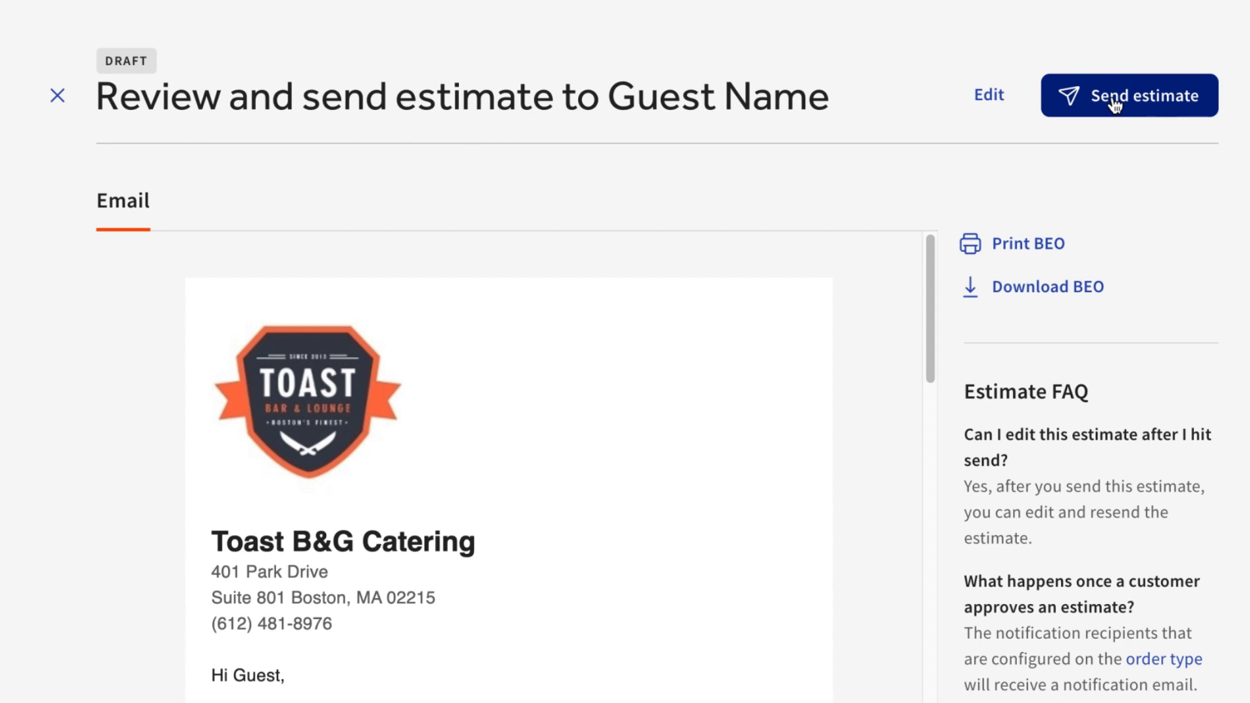
click(1129, 95)
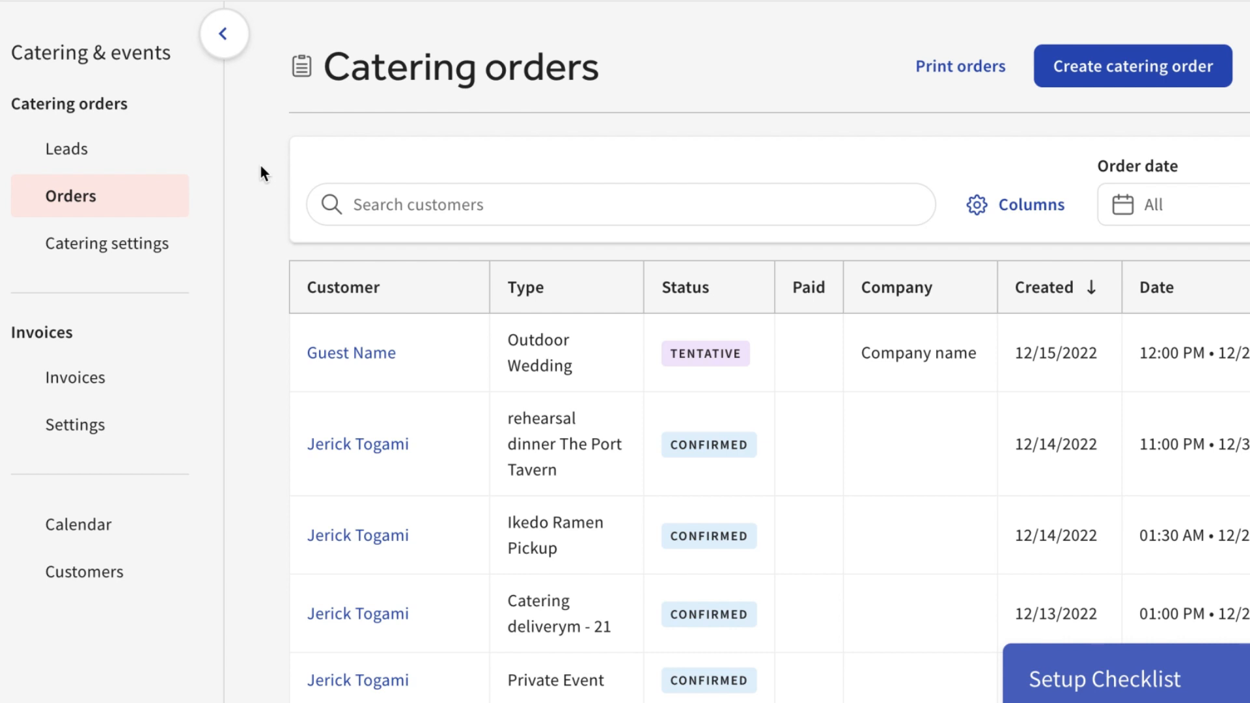
Step: Change the Outdoor Wedding order status from Tentative to Confirmed and reopen it from the list
click(350, 353)
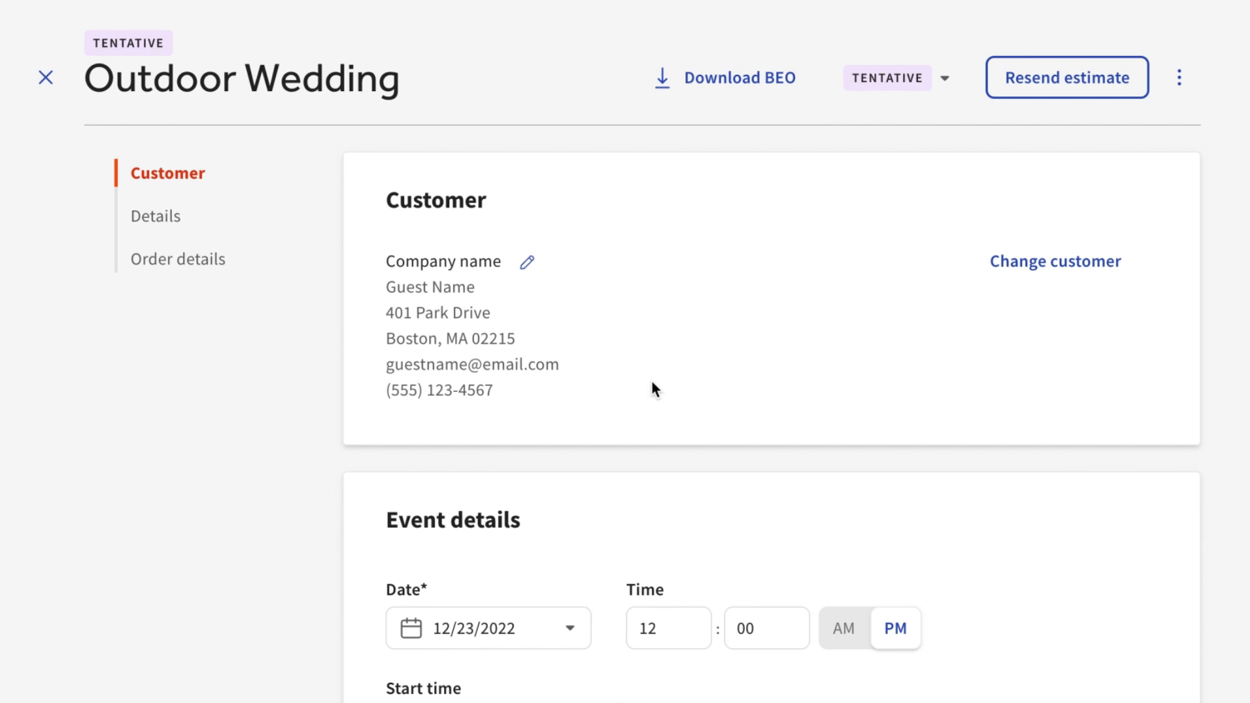
click(945, 76)
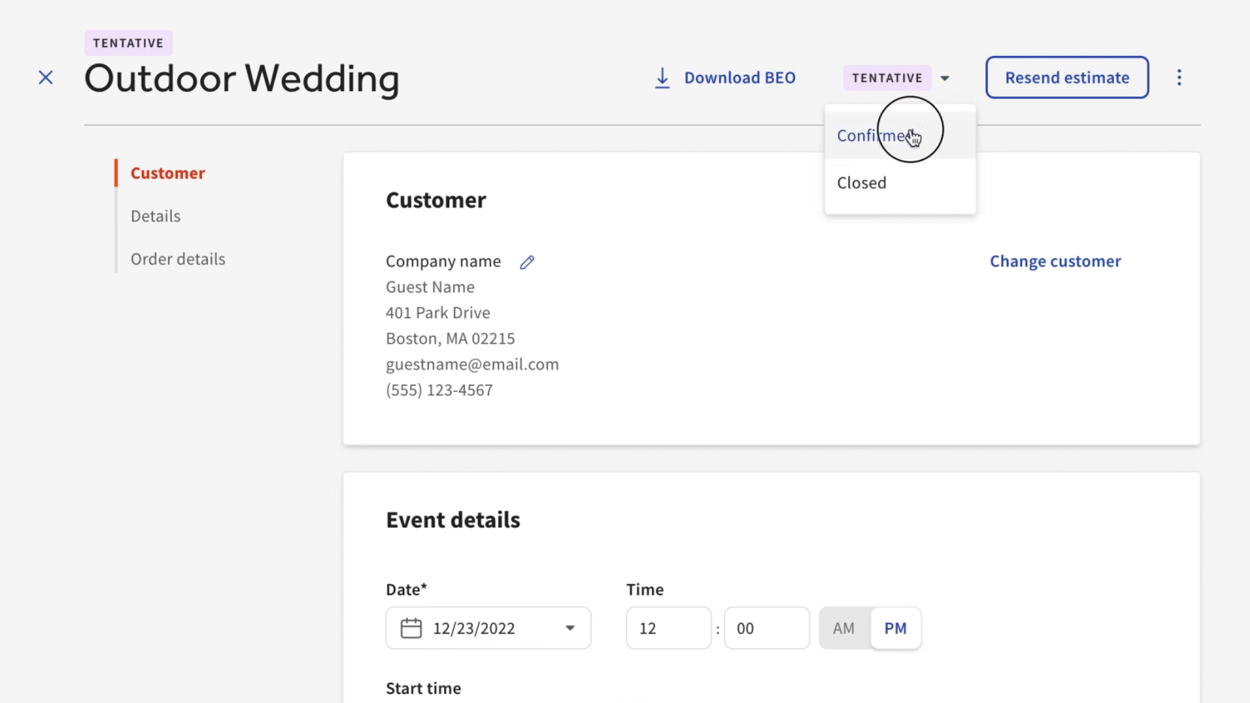
click(871, 136)
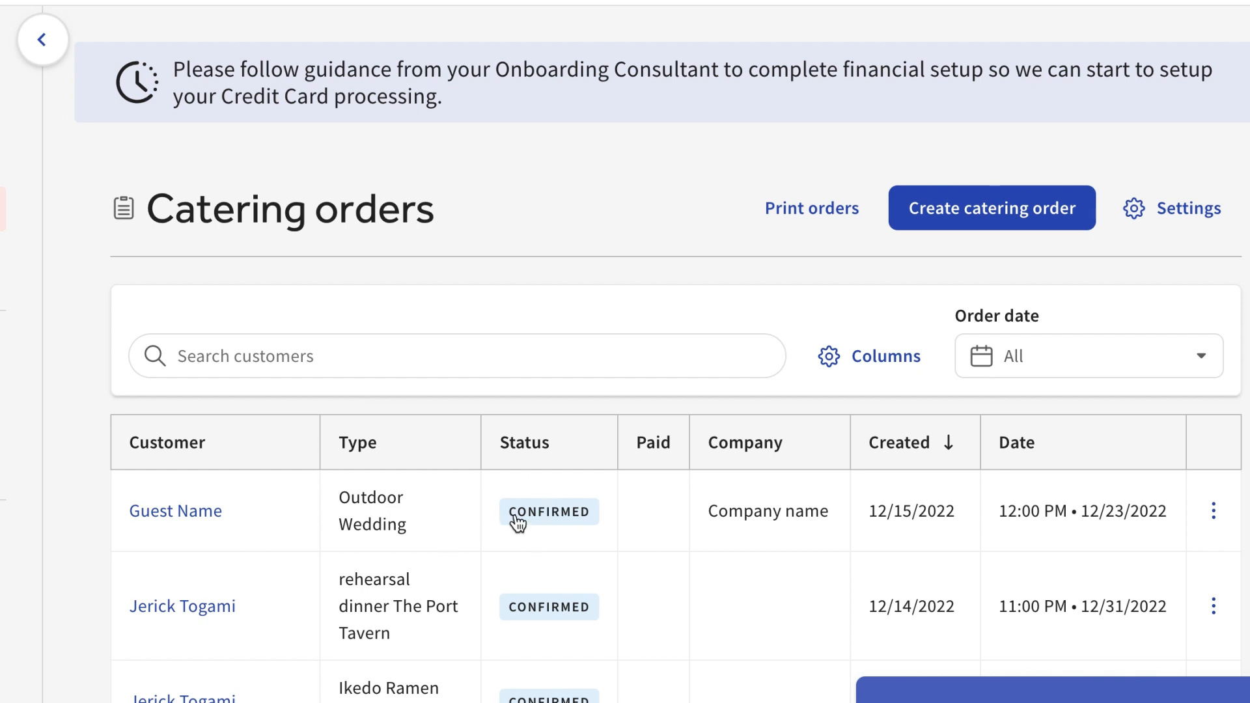
click(175, 511)
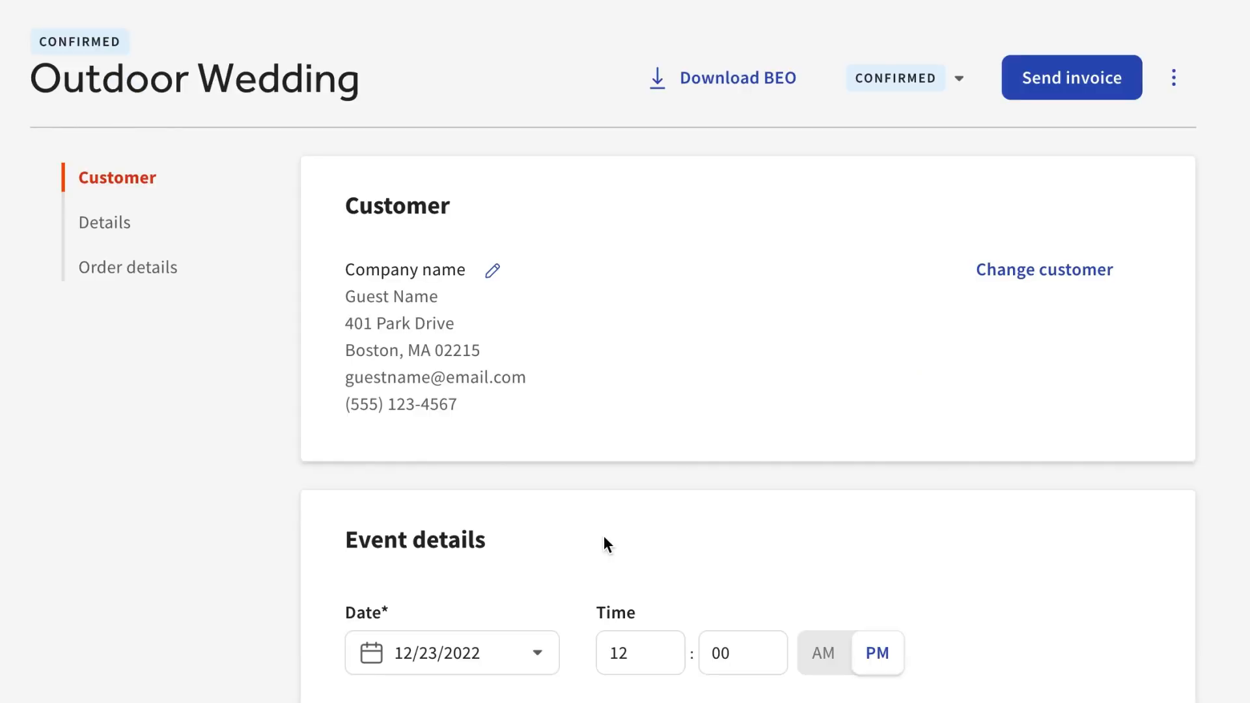
Step: Start invoice #000496 and save a 50% deposit ($234.85) as percent of total balance
click(1070, 77)
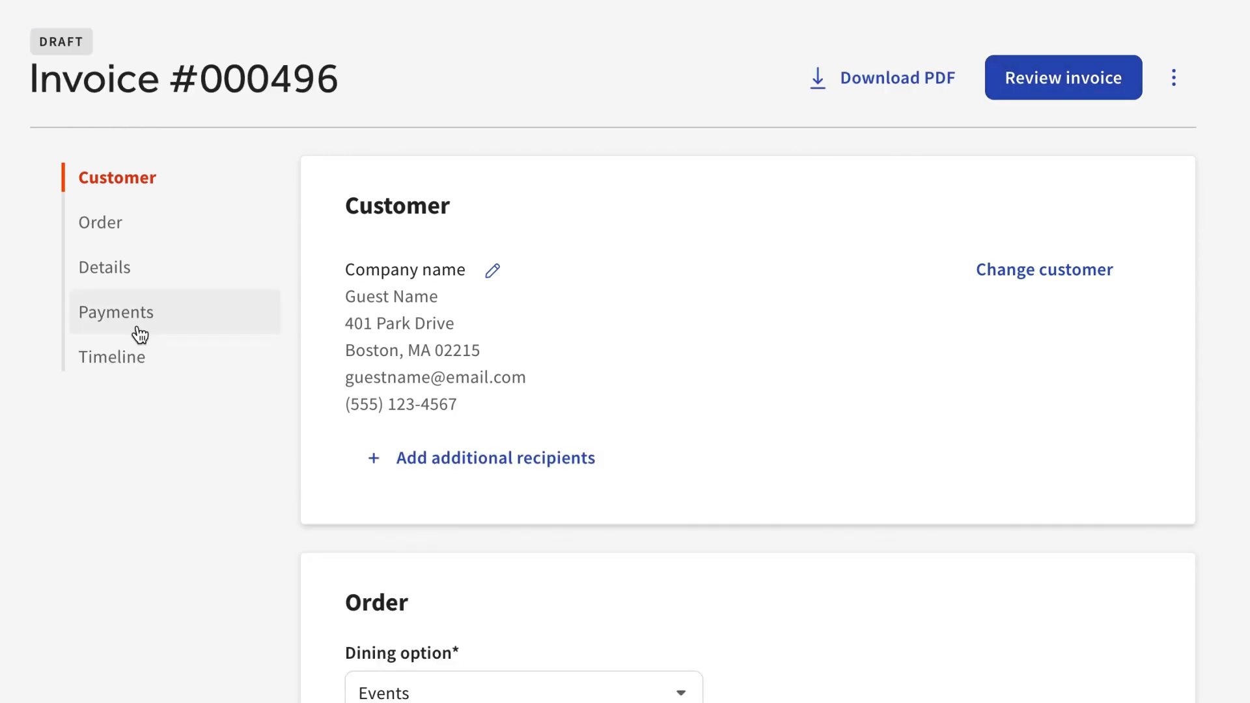
click(116, 311)
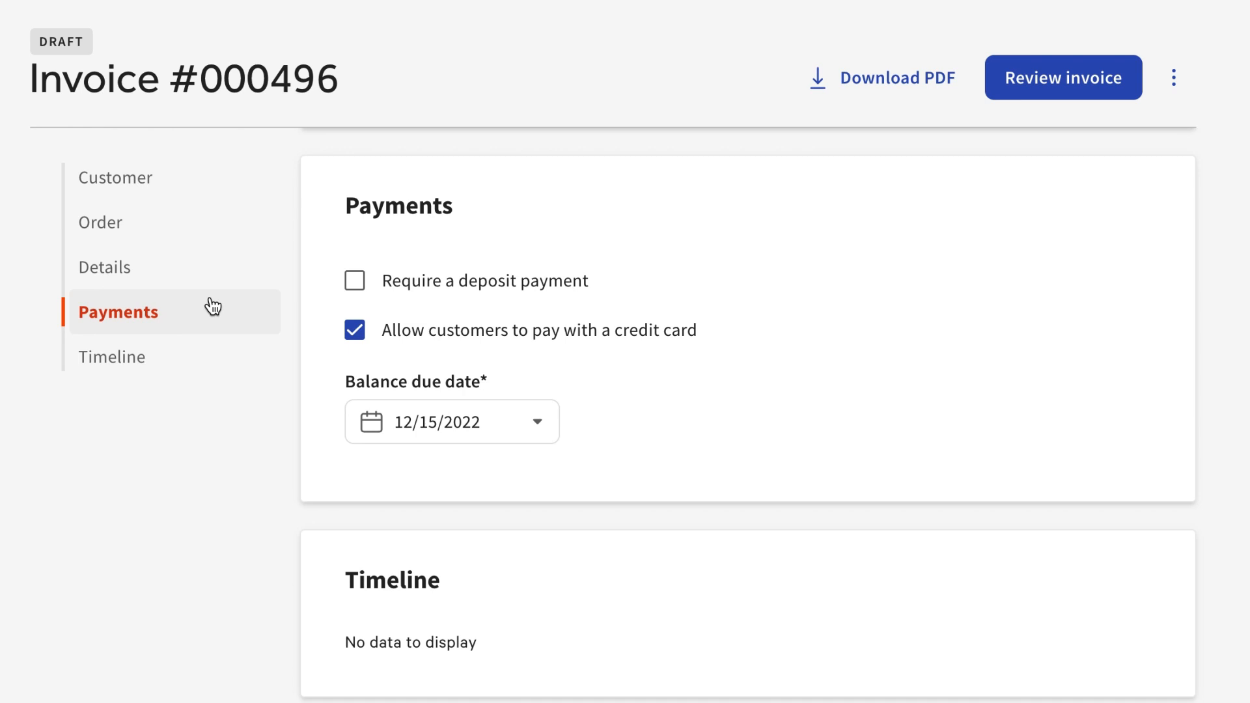
click(354, 280)
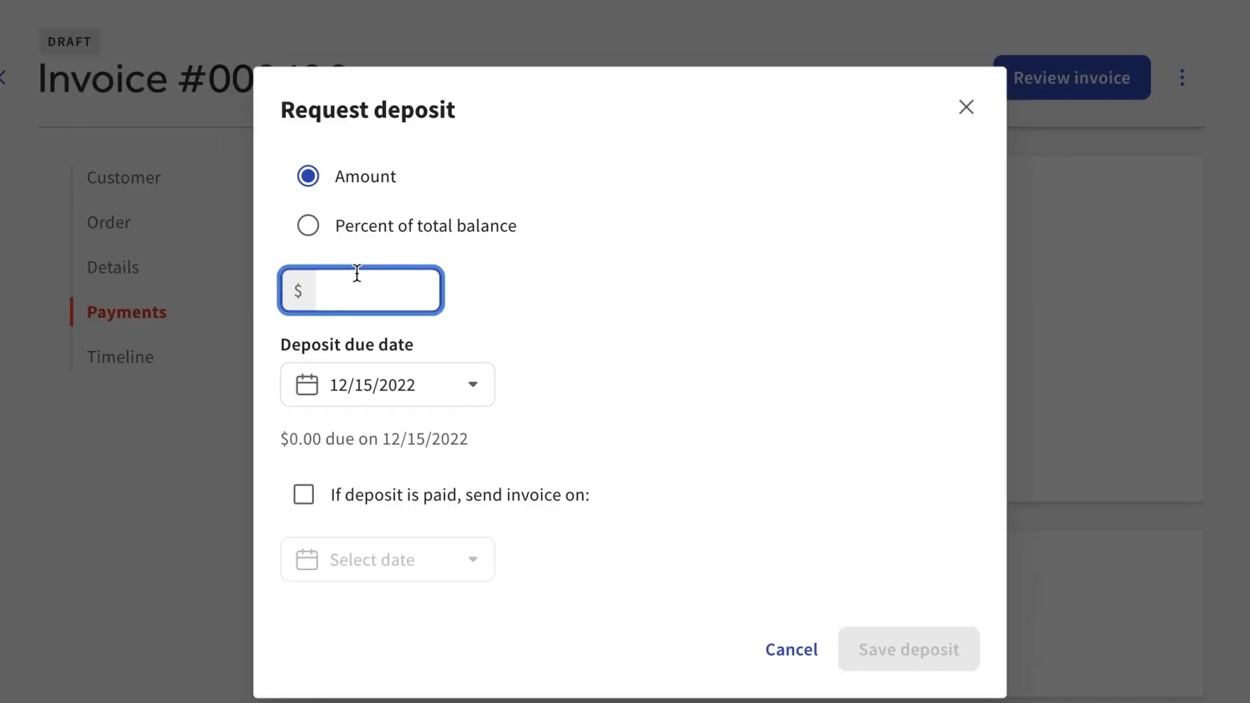
click(307, 225)
text(50)
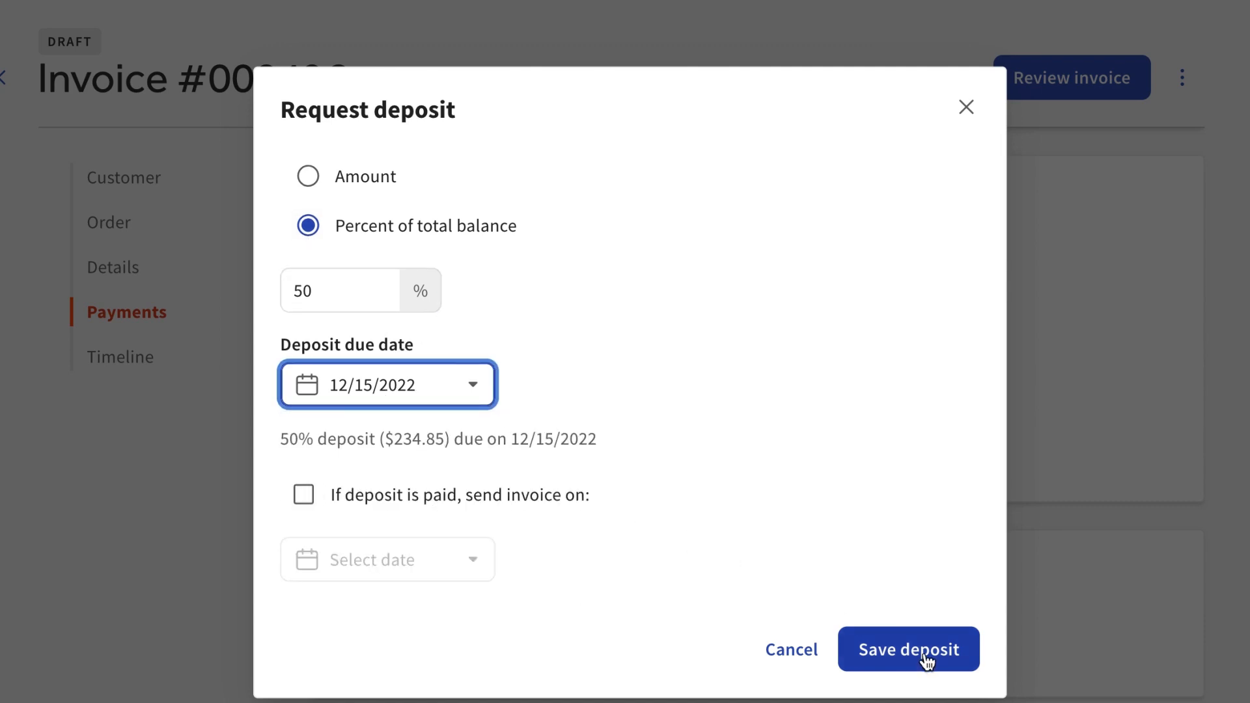
click(908, 648)
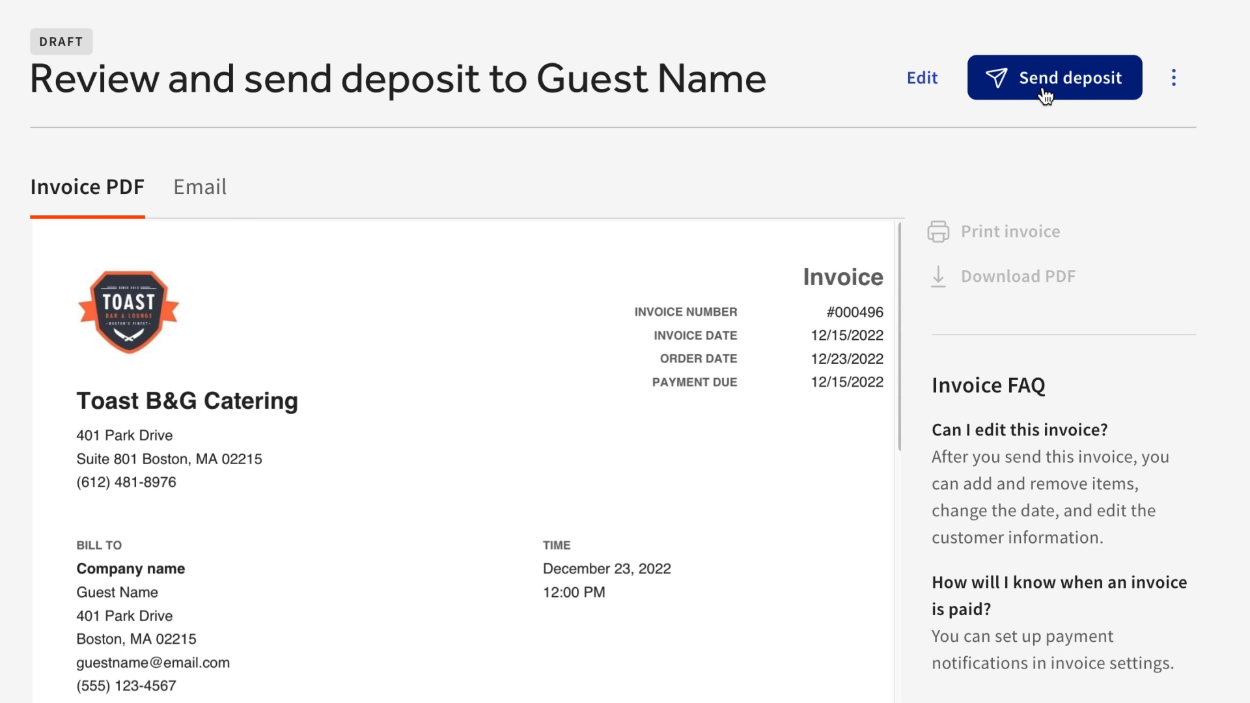
Step: Send the $234.85 deposit request for invoice #000496 and preview the guest's payment page
click(1054, 77)
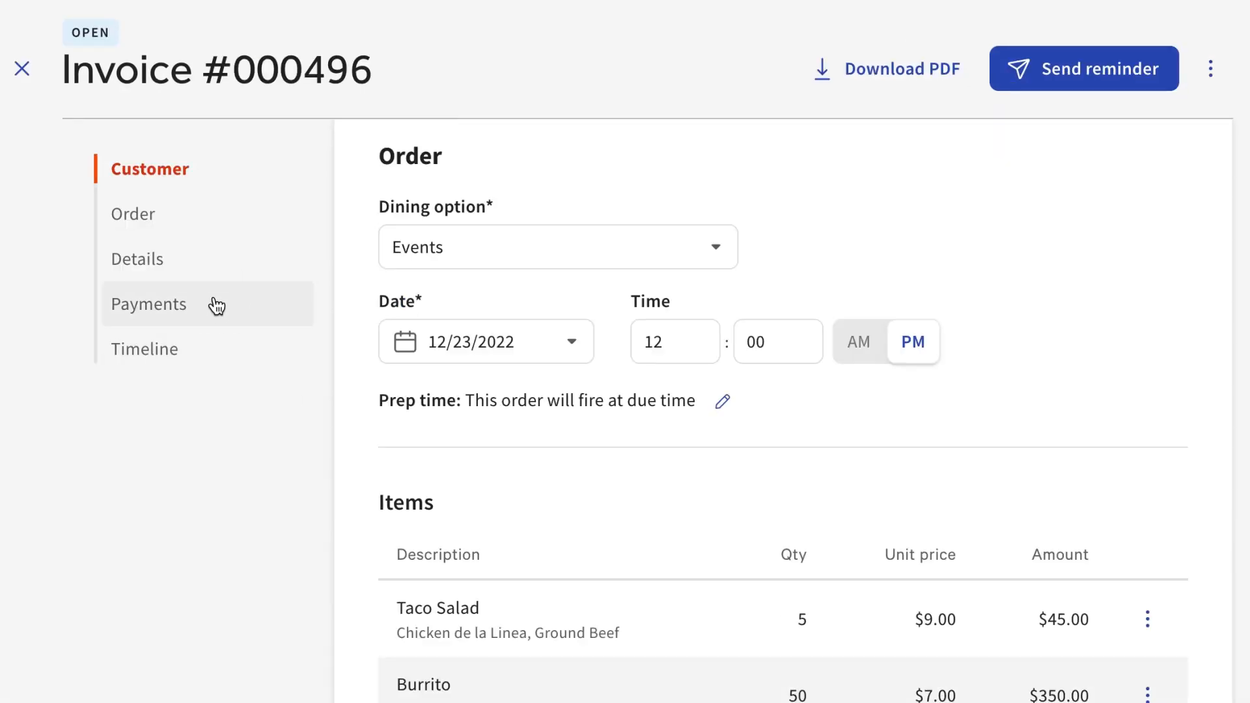
click(148, 304)
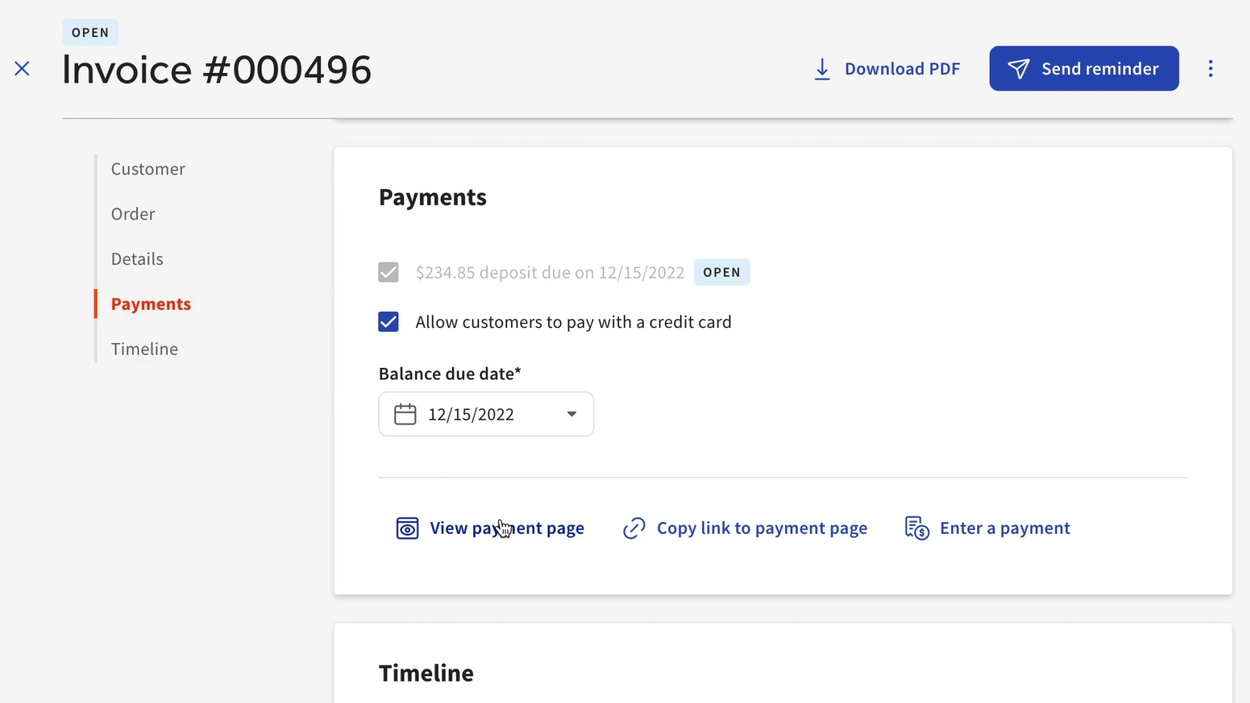
click(507, 528)
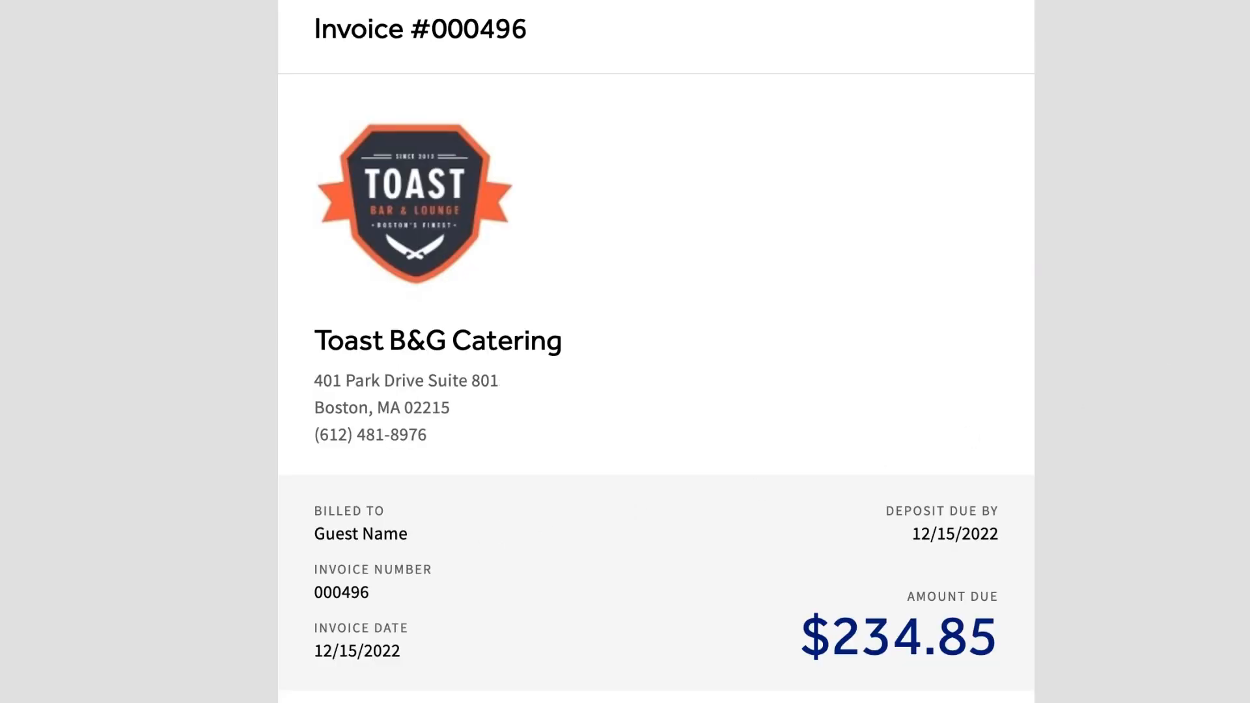
scroll(down, 3)
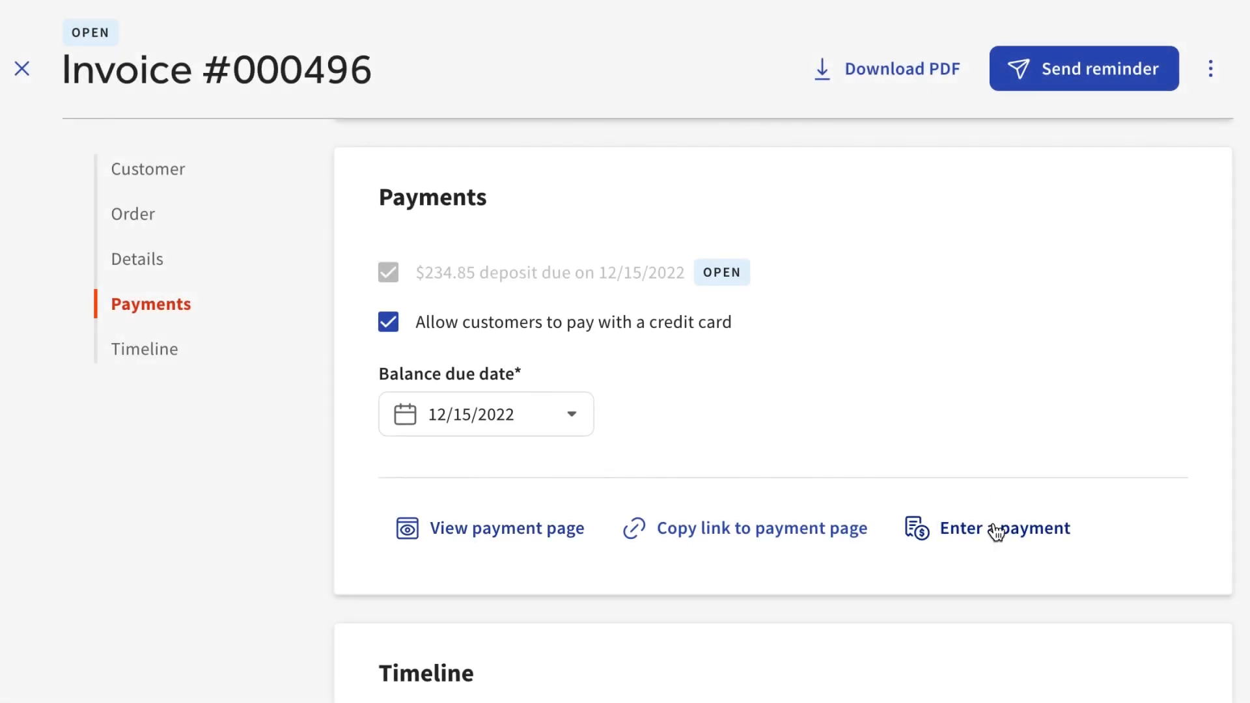
Step: Record the $234.85 deposit as paid by Check and show the invoices list with #000496 Paid
click(1006, 527)
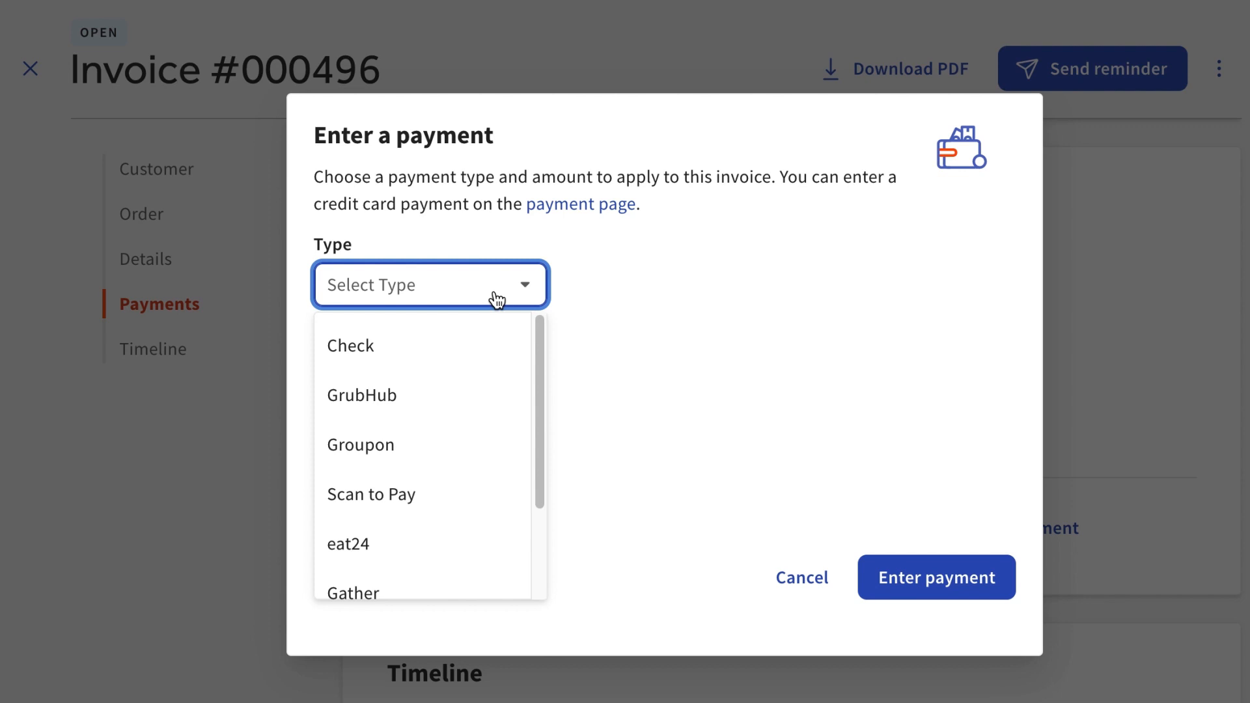
click(349, 346)
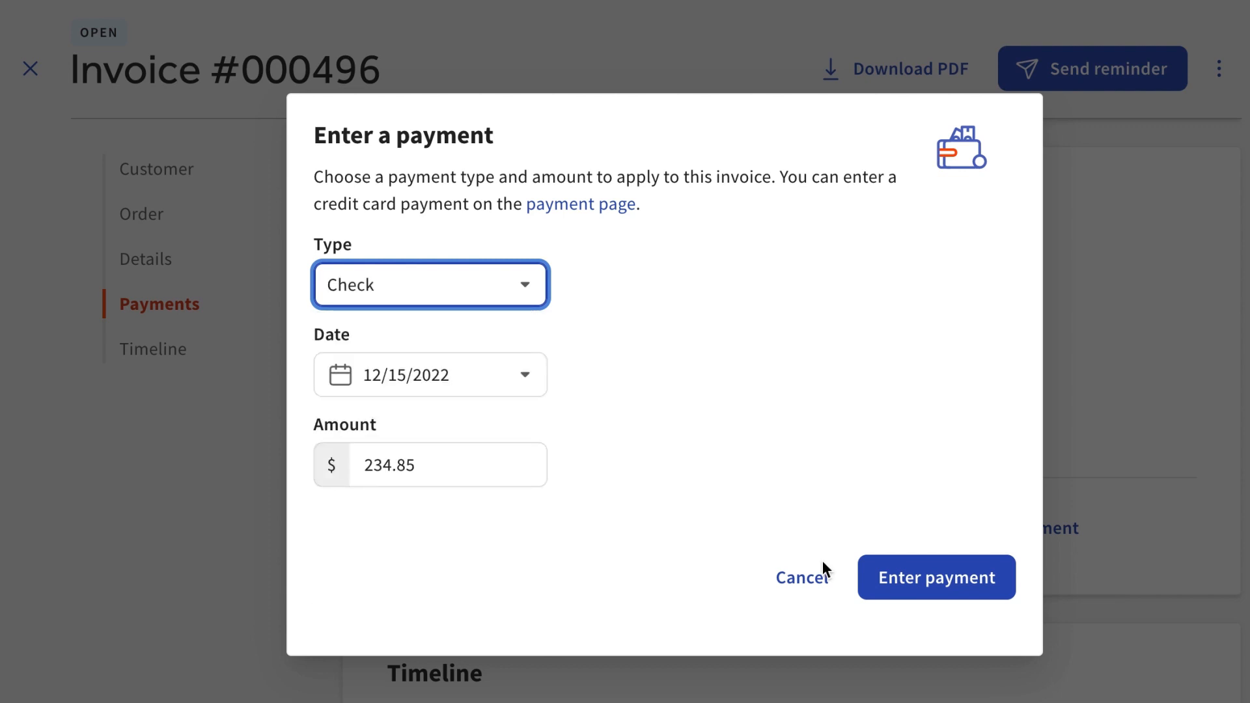
click(935, 577)
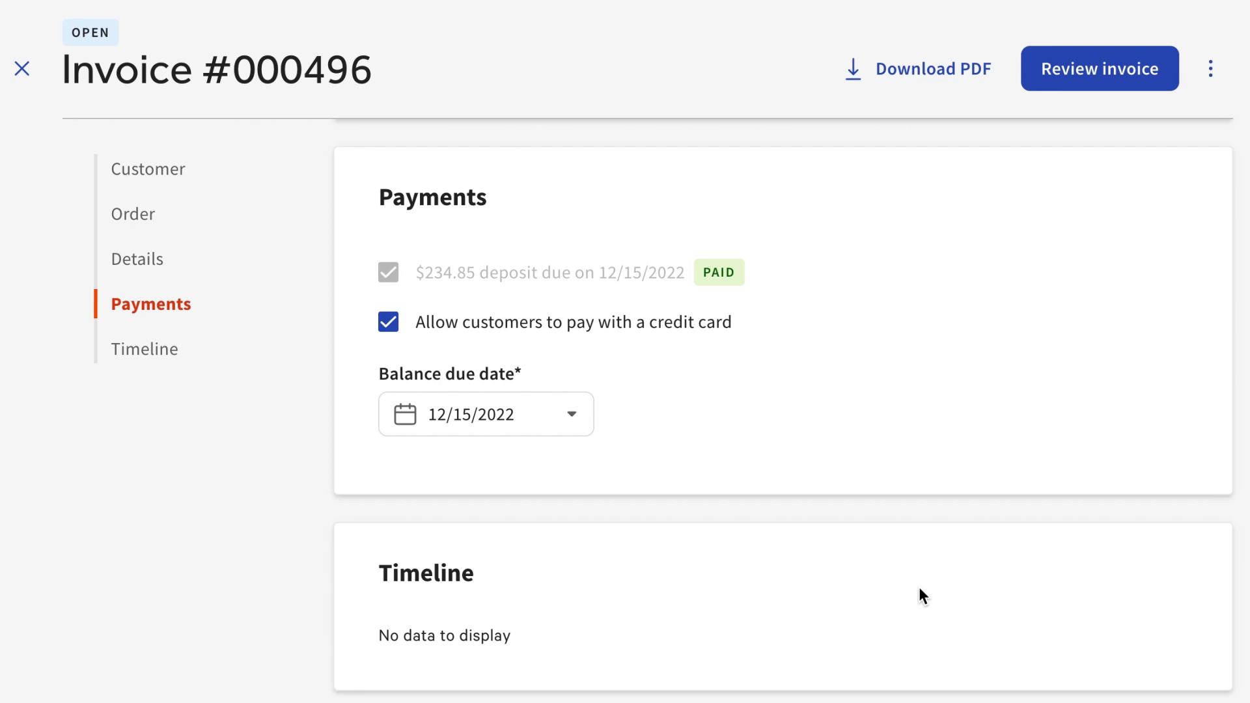
click(1099, 69)
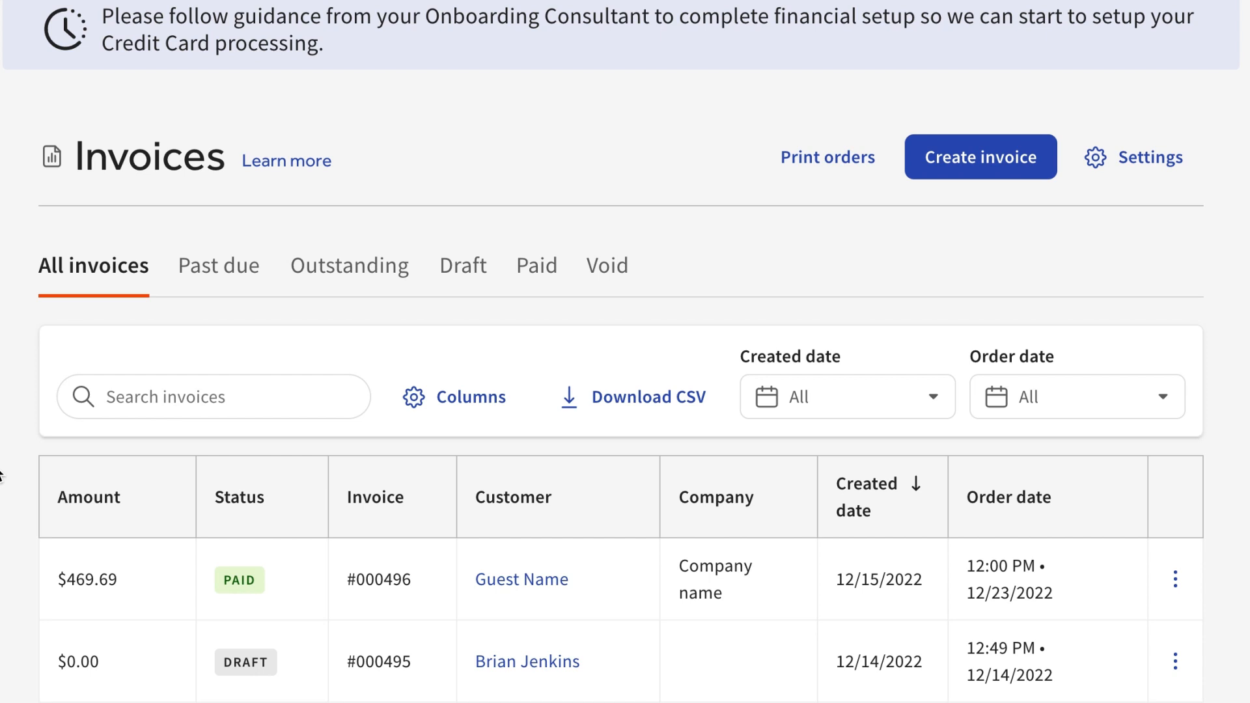
click(218, 266)
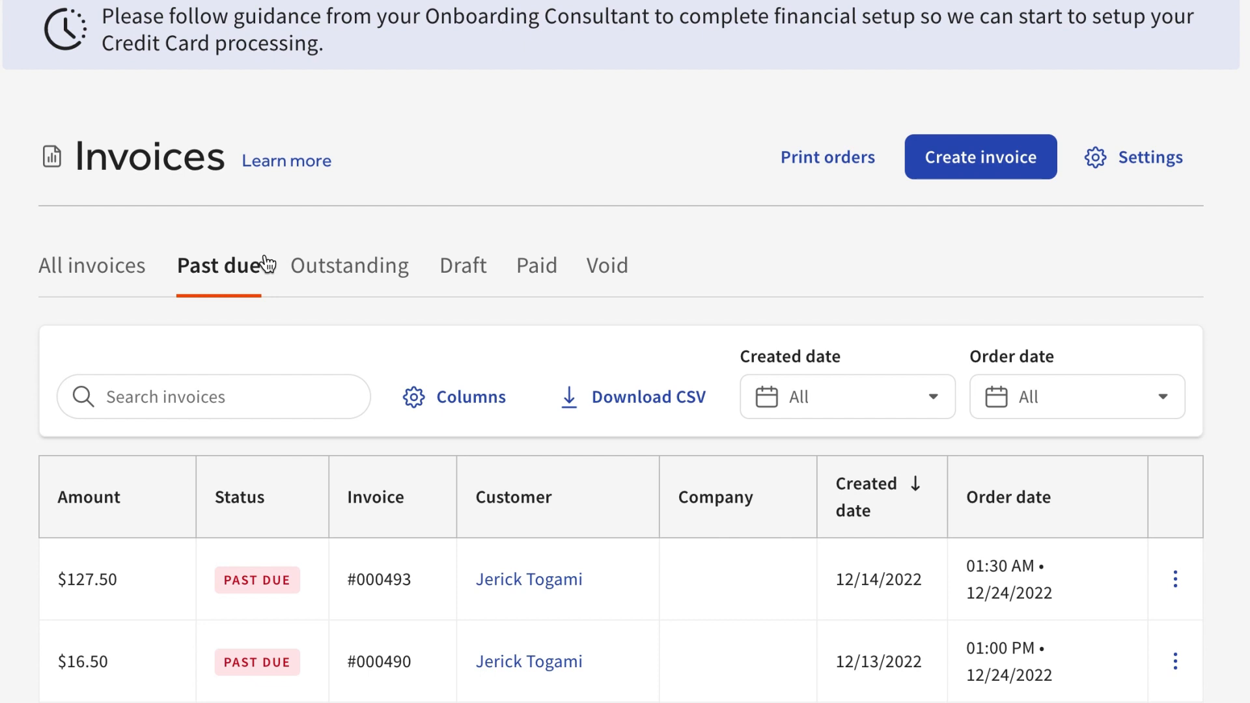
mouse_move(289, 600)
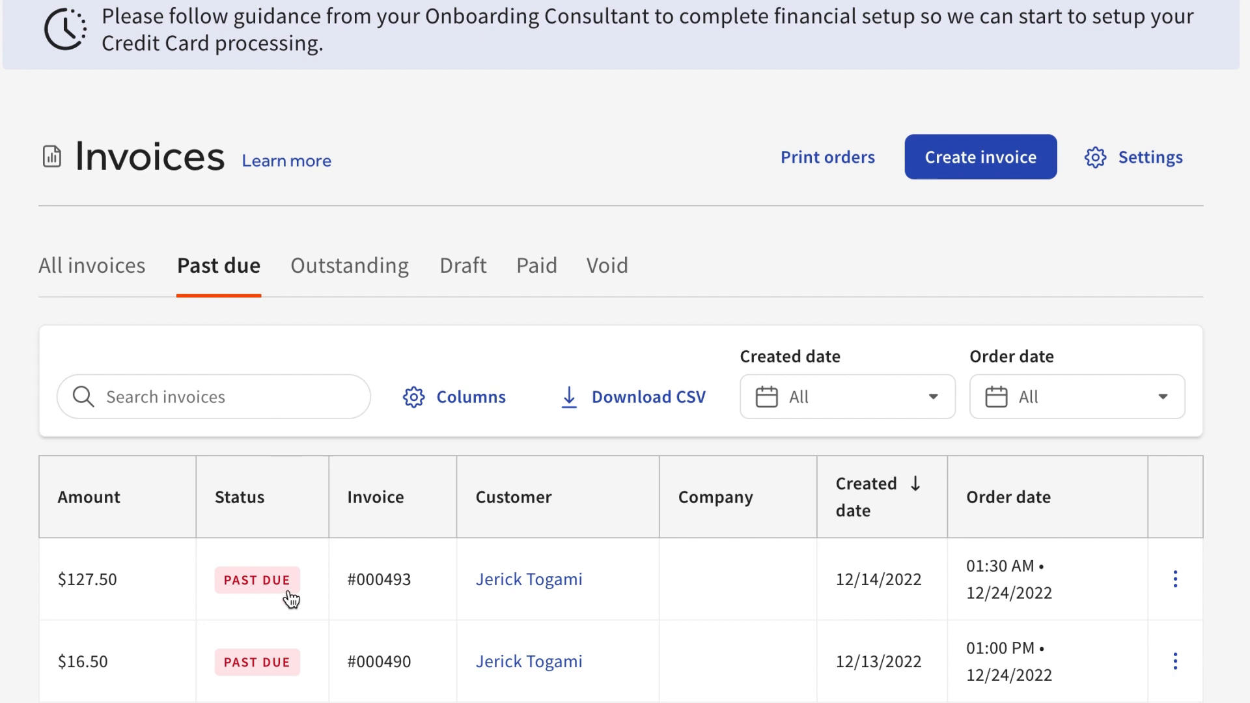